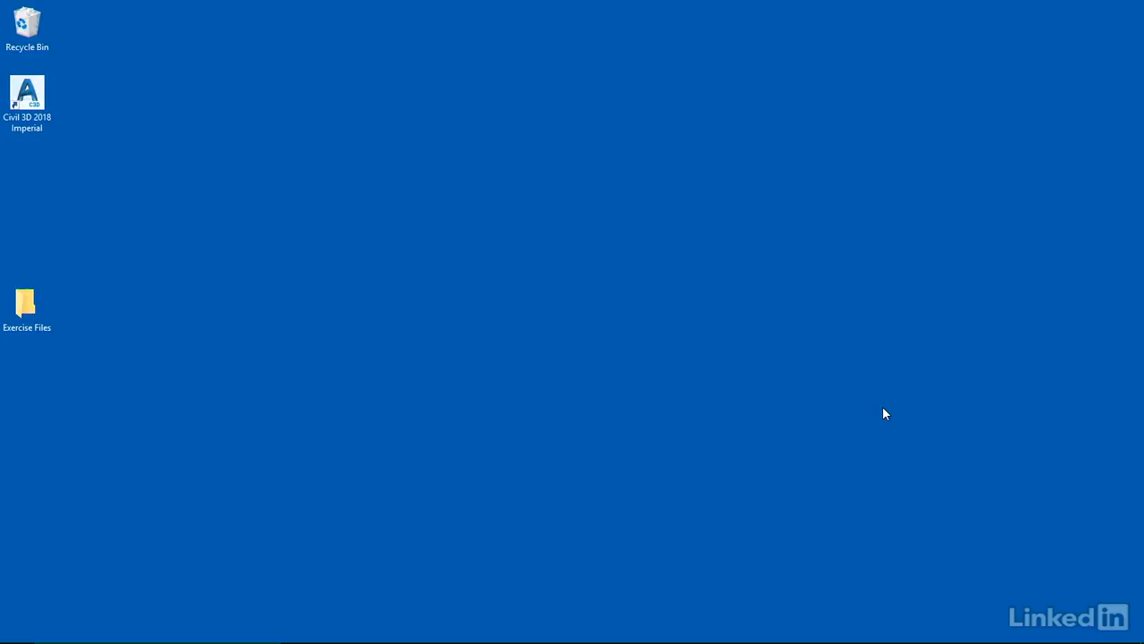
mouse_move(263, 161)
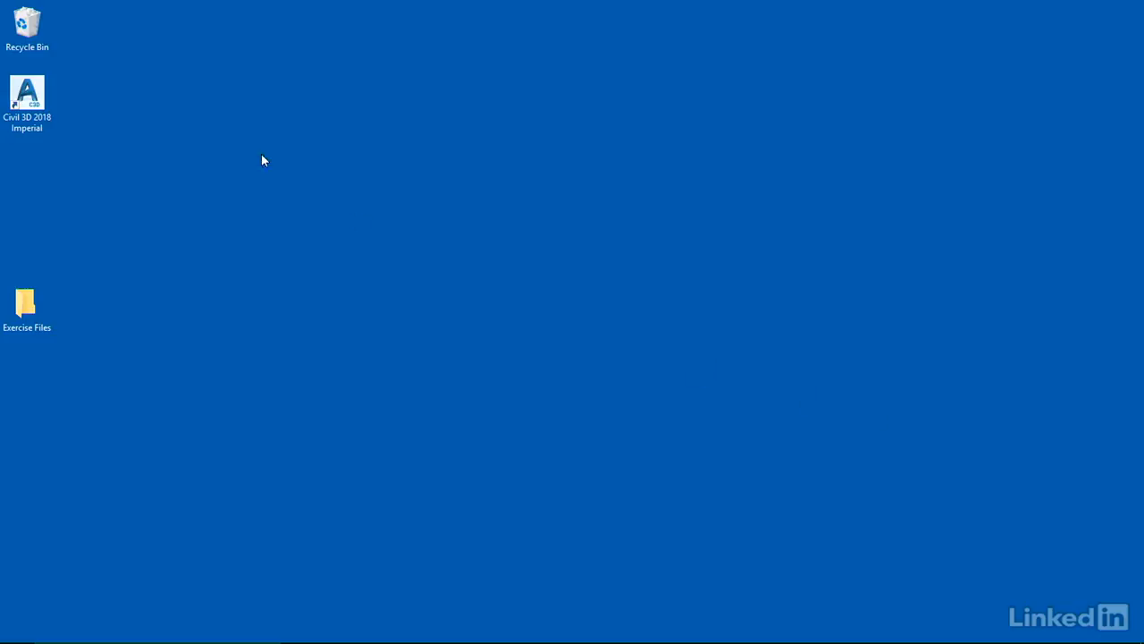
Step: Launch Civil 3D 2018 Imperial to a blank Drawing1 and close the side task pane
left_click(27, 93)
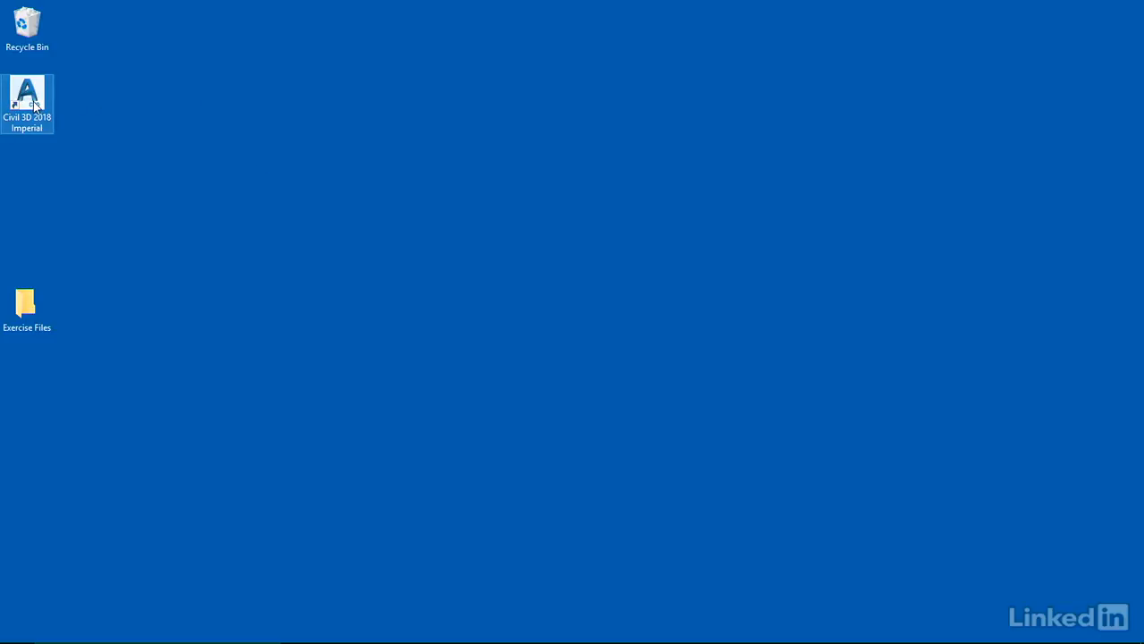
double_click(27, 96)
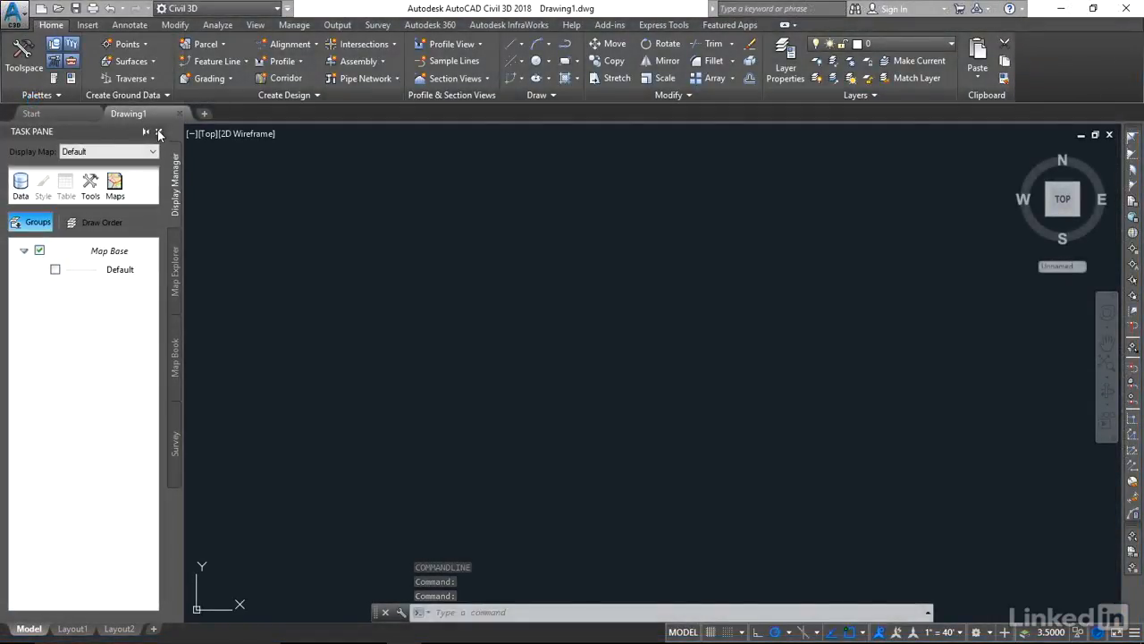
left_click(159, 132)
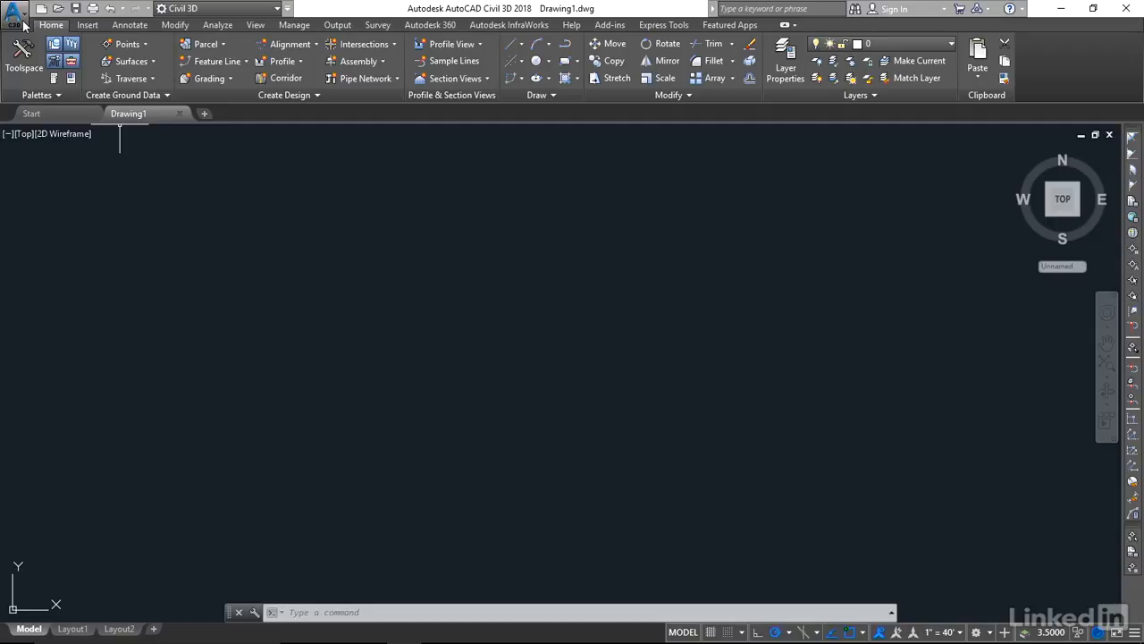
Step: Open Civil 3D (Imperial) Plan and Profile.dwt from Desktop > Exercise Files > 2018 > Chapter 1
left_click(15, 9)
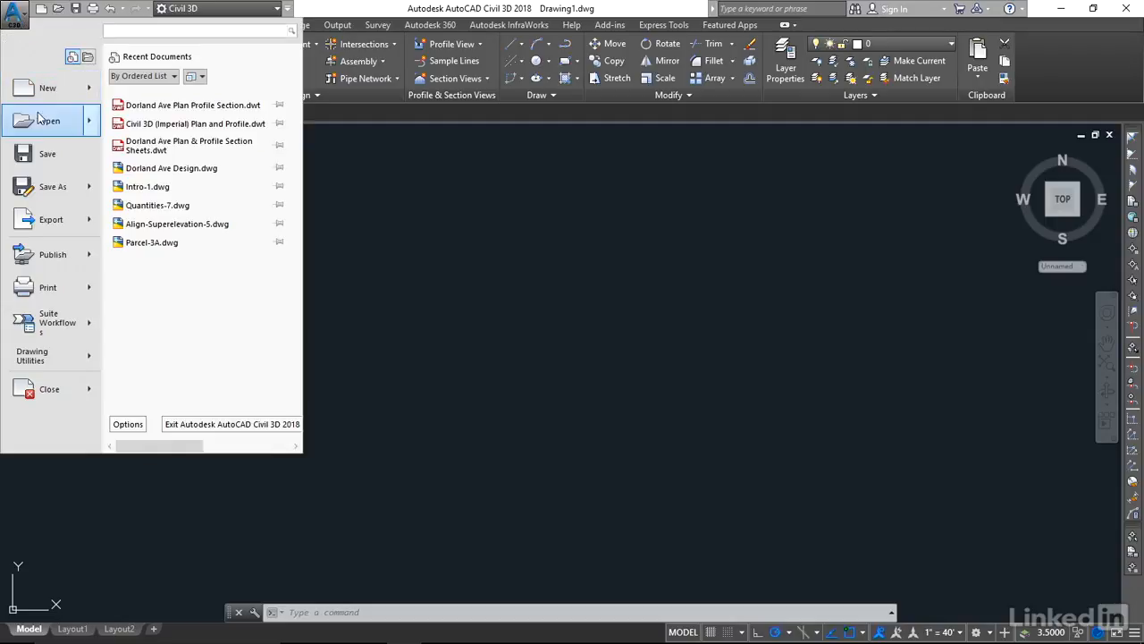
left_click(50, 120)
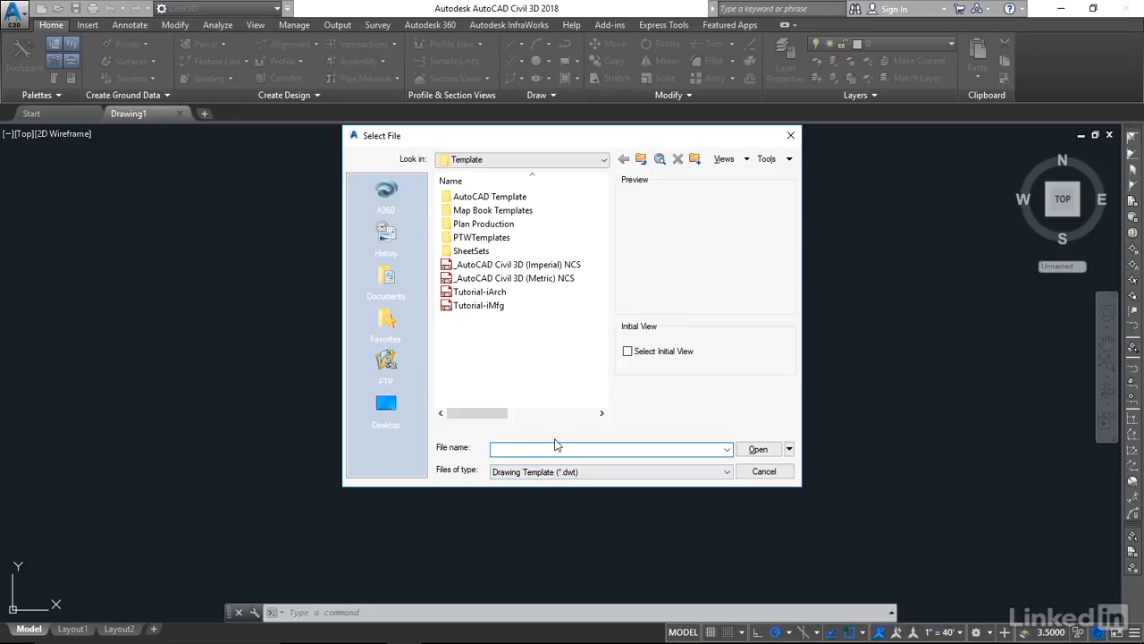
mouse_move(522, 168)
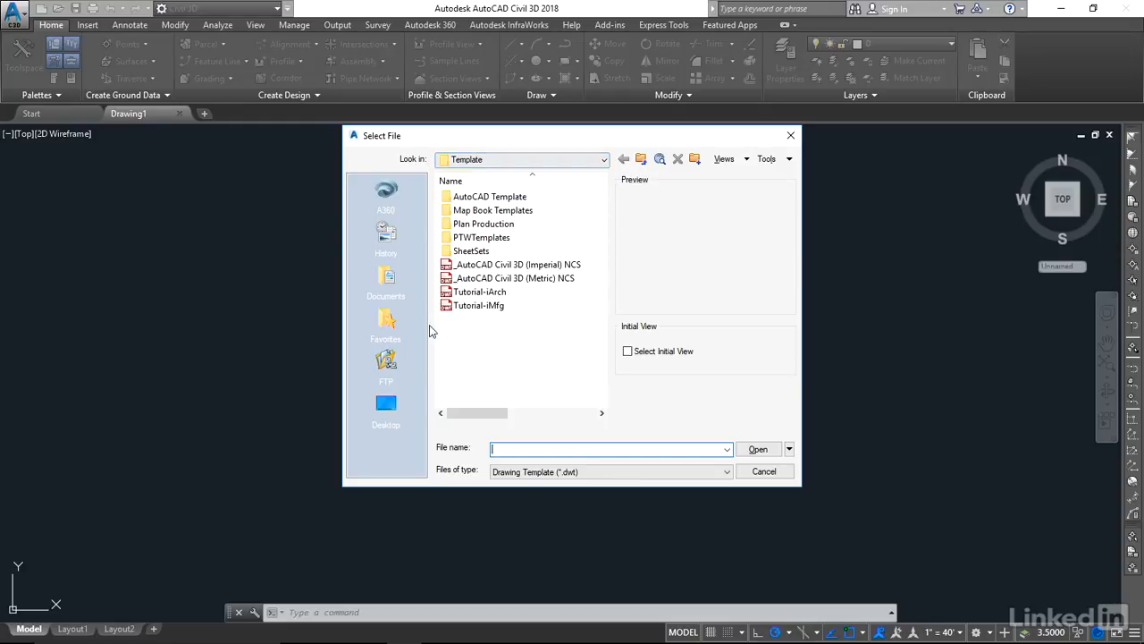
left_click(386, 408)
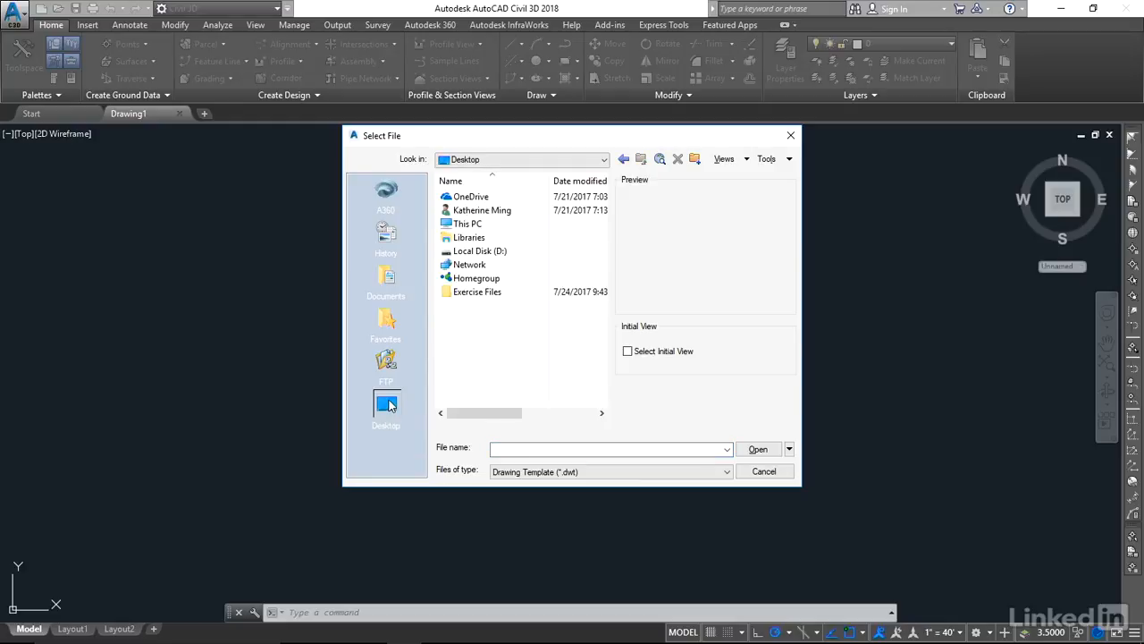
double_click(476, 292)
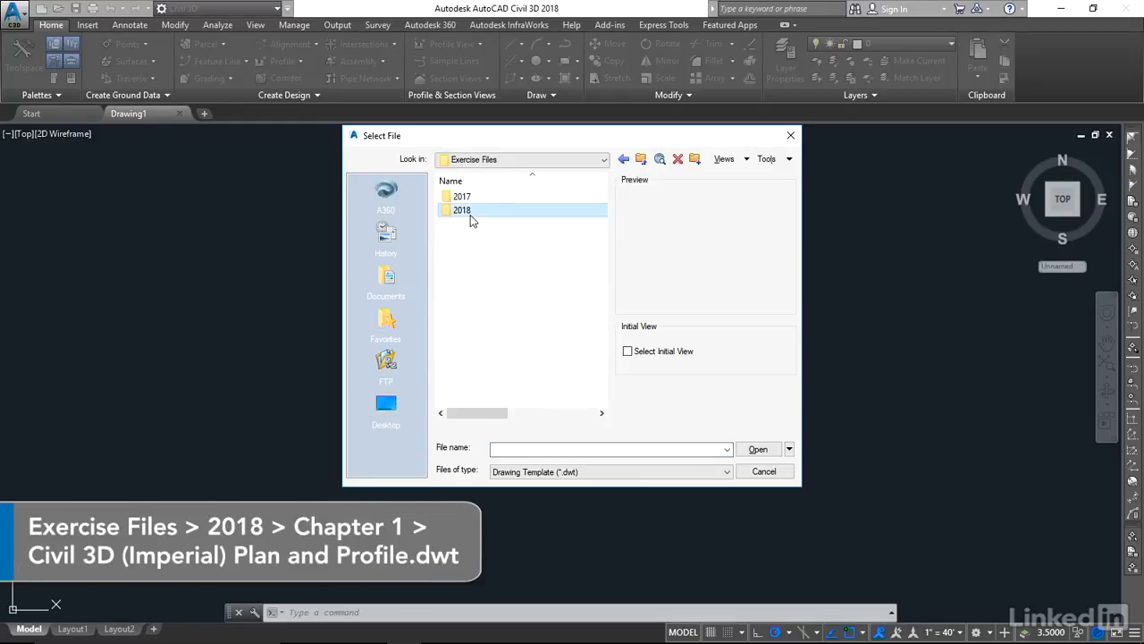
double_click(461, 209)
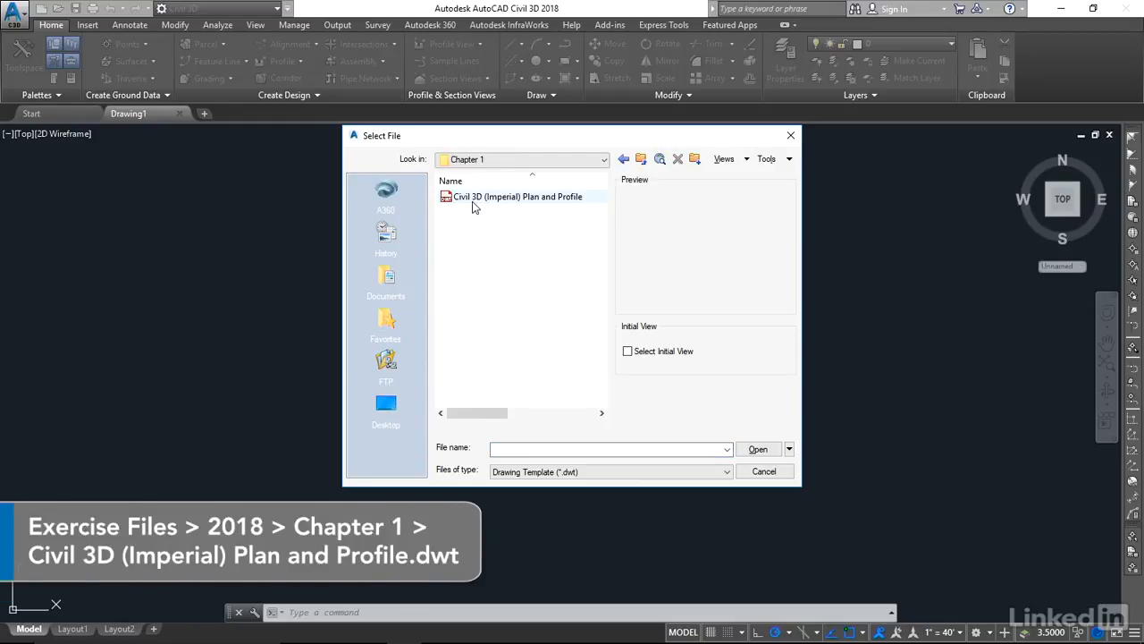
left_click(517, 195)
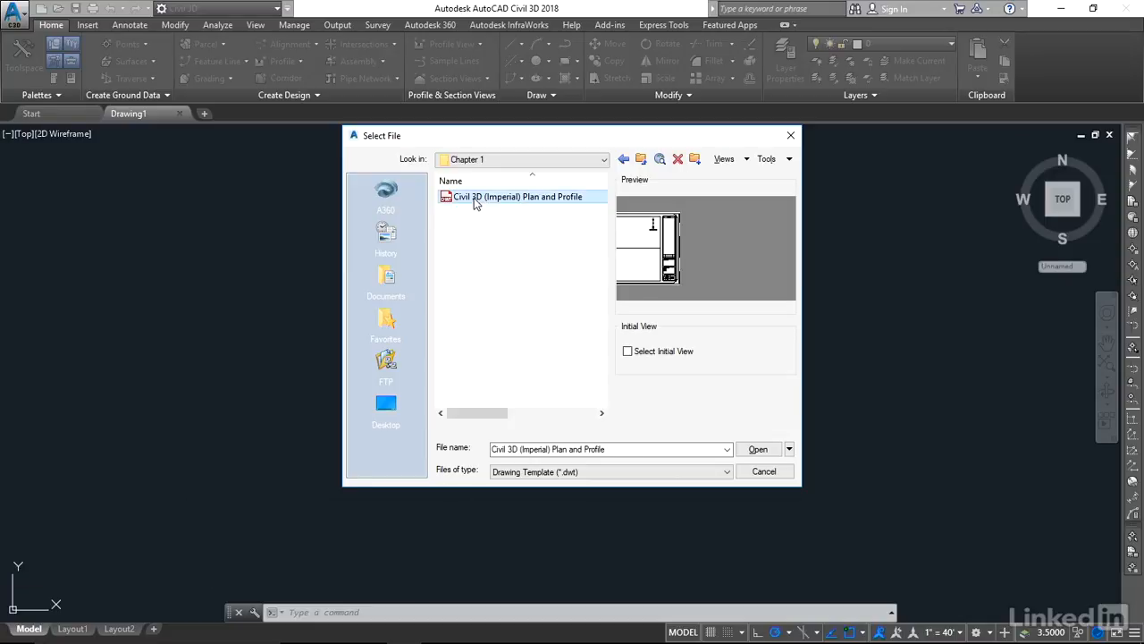
left_click(758, 449)
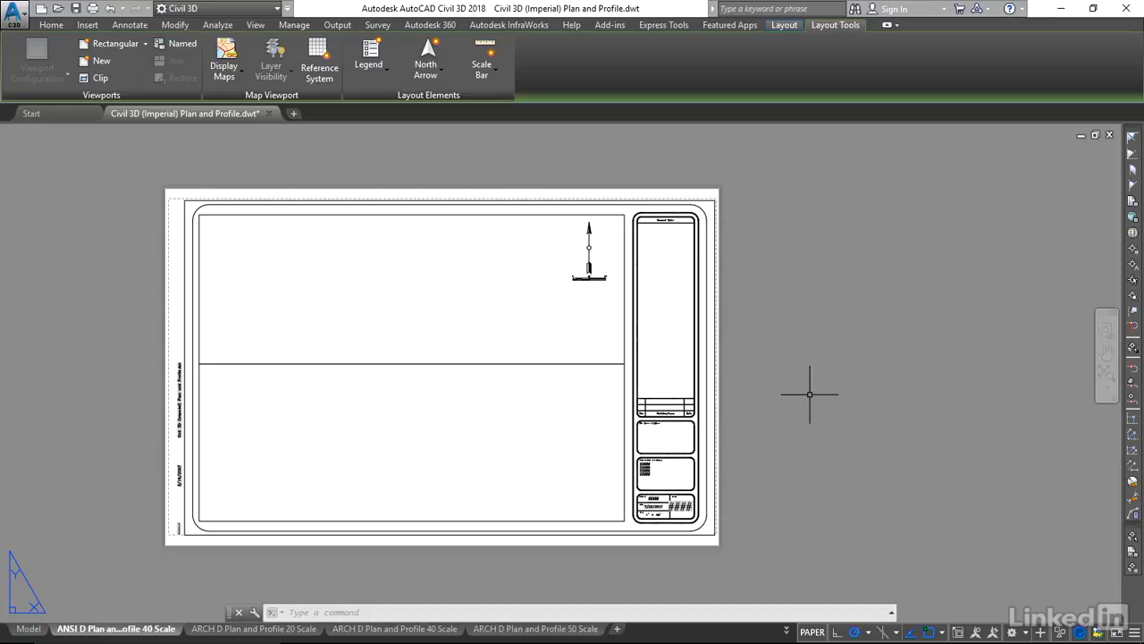
mouse_move(801, 393)
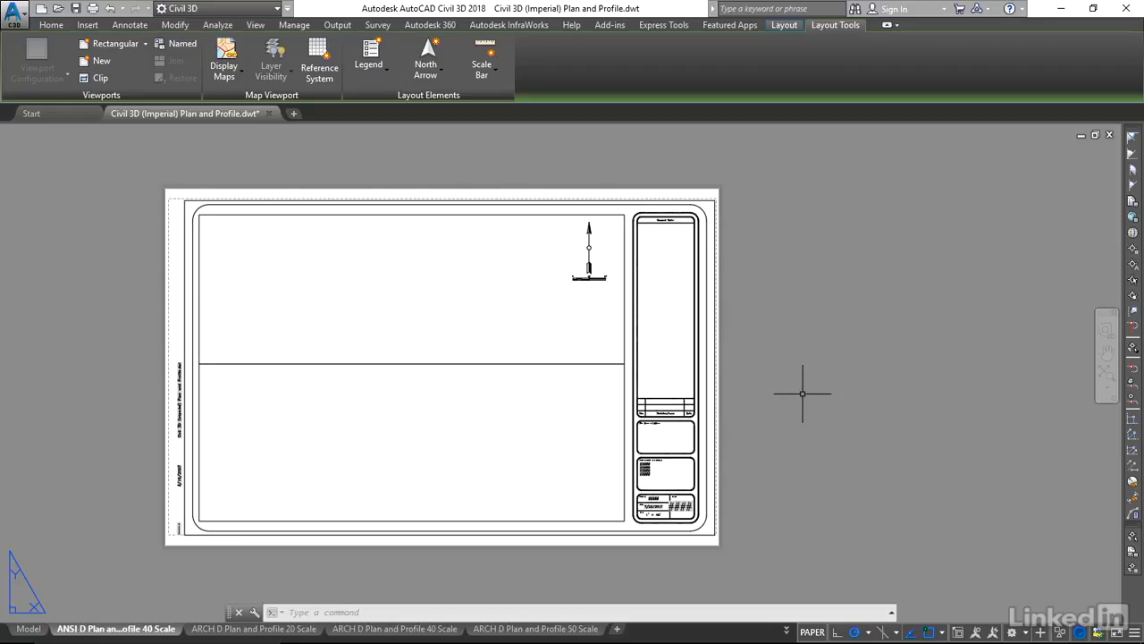
mouse_move(794, 393)
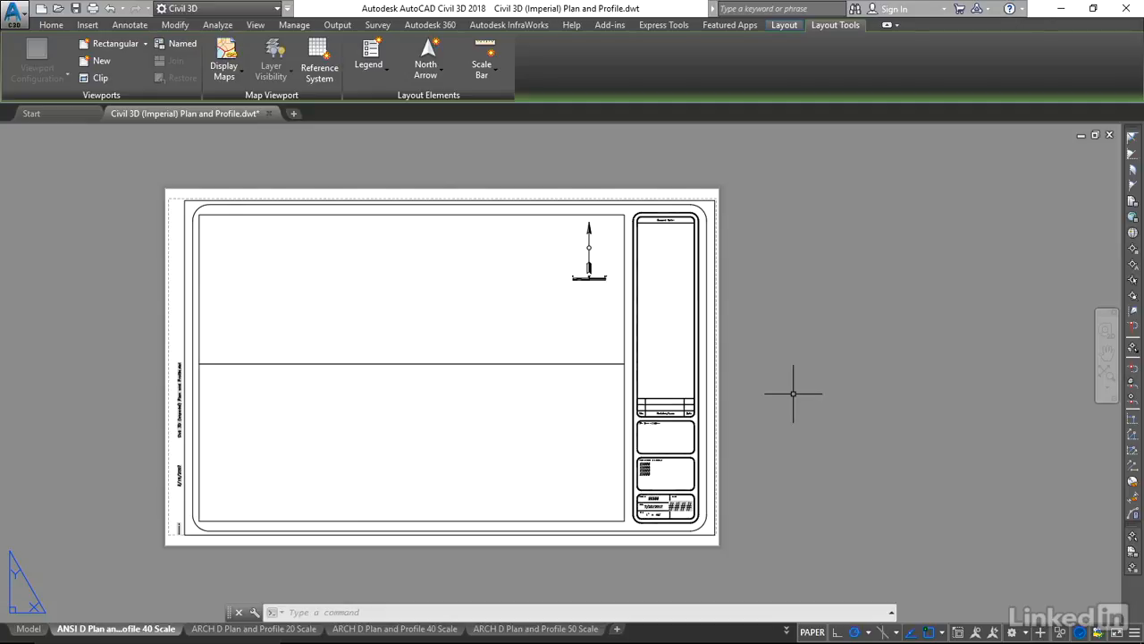
mouse_move(597, 516)
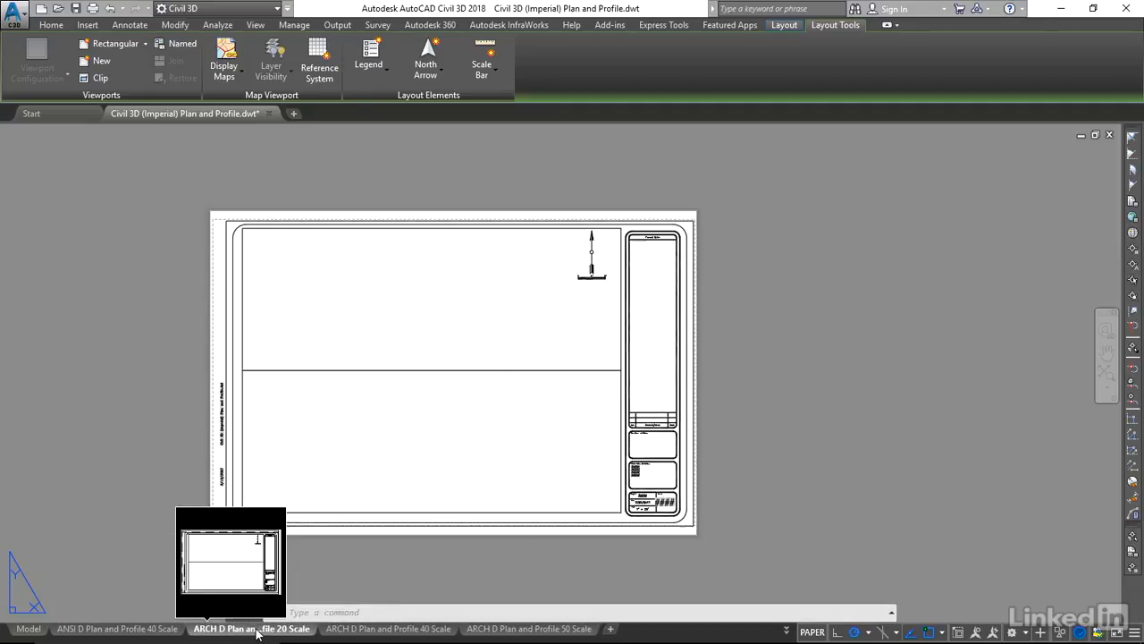
Step: Delete the selected ARCH D plan-and-profile layouts and confirm the permanent deletion
left_click(254, 629)
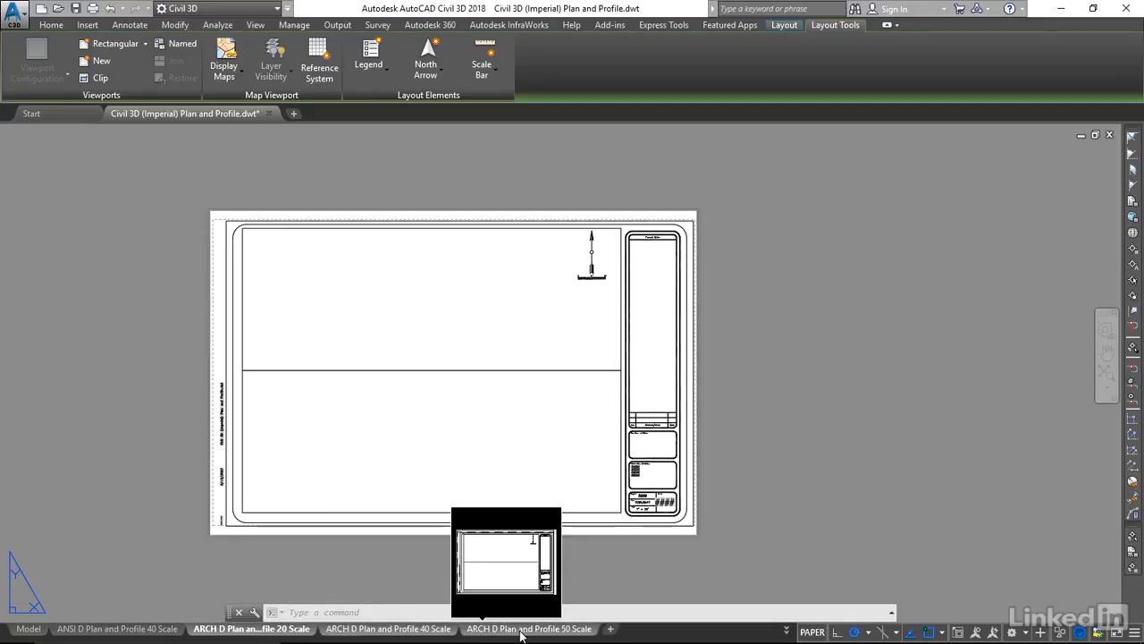
right_click(530, 630)
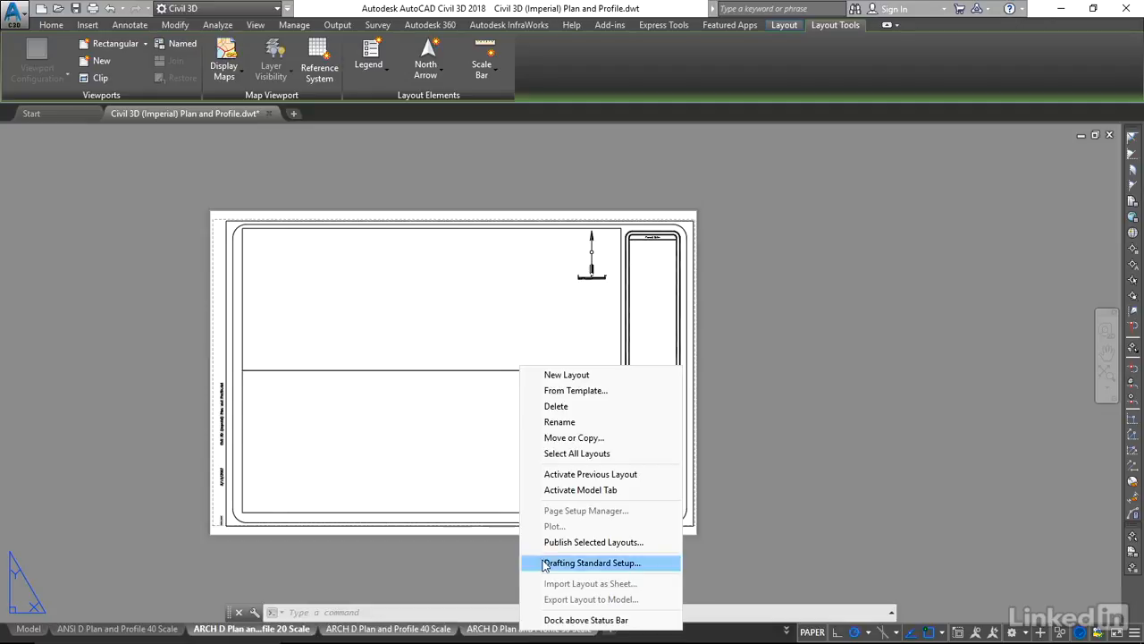
left_click(556, 406)
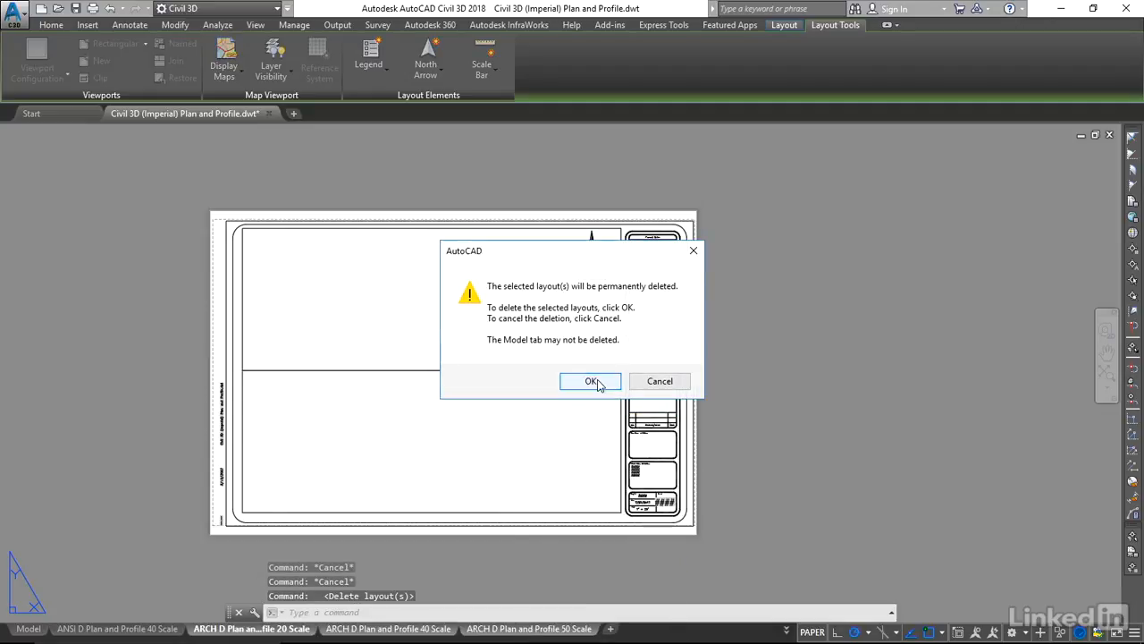
left_click(593, 381)
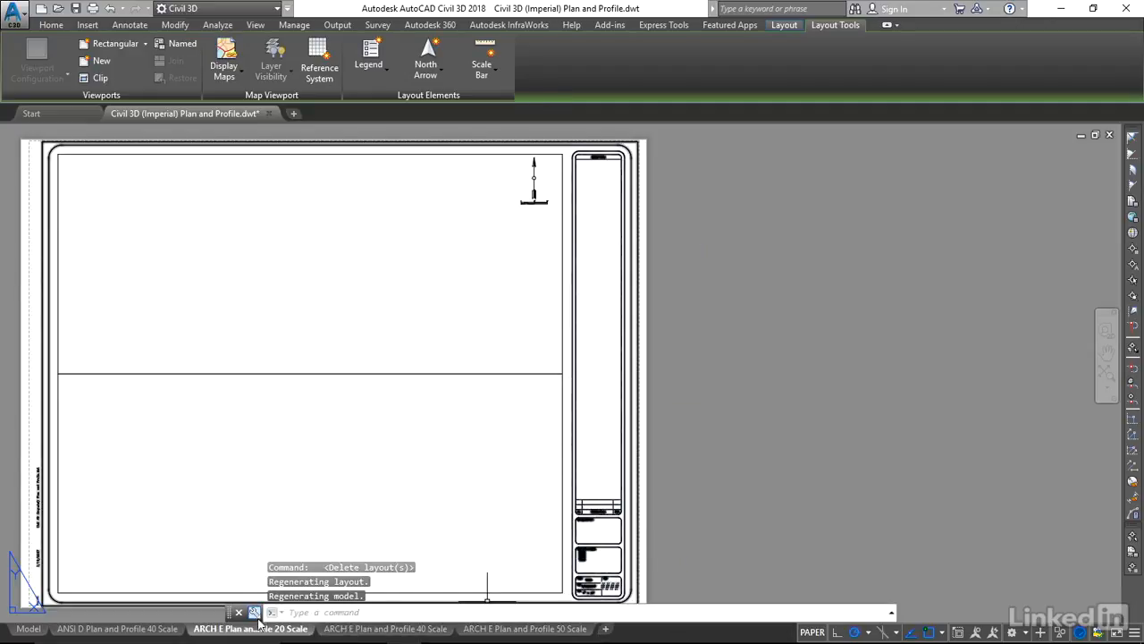
mouse_move(250, 629)
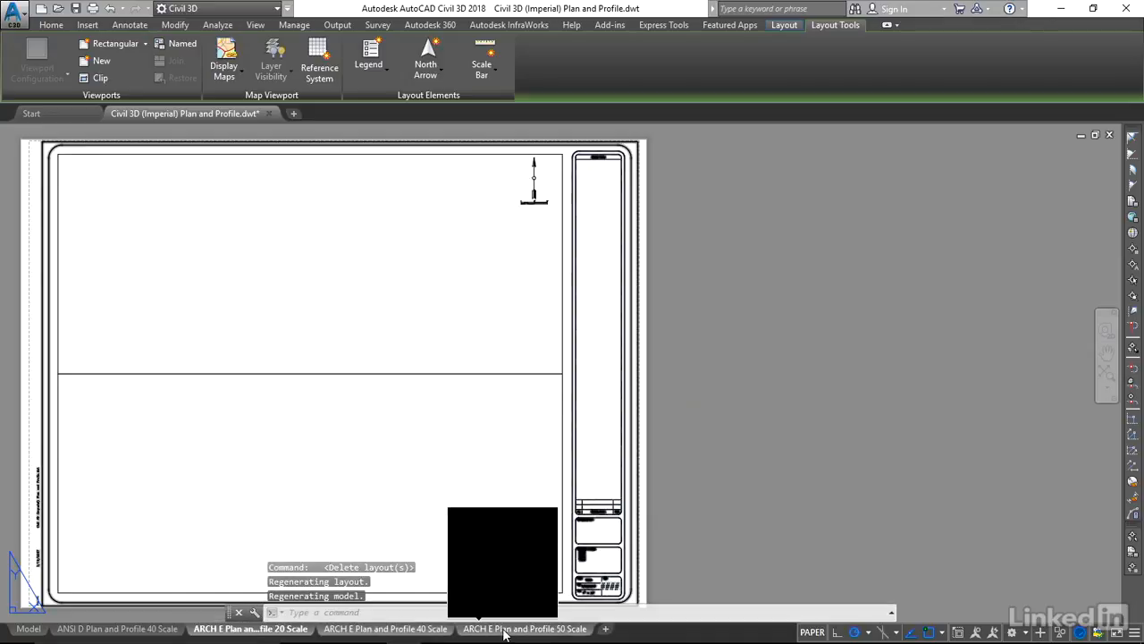
Step: Delete the ARCH E layouts, leaving only the ANSI D plan-and-profile layout, and bring up its actions
right_click(526, 630)
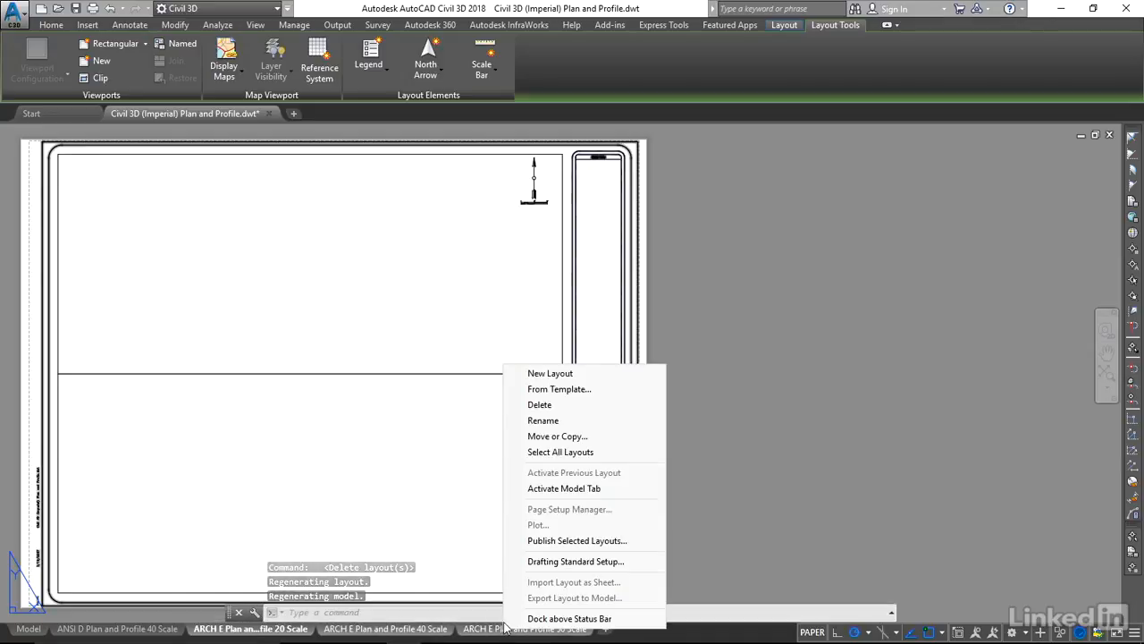
left_click(540, 404)
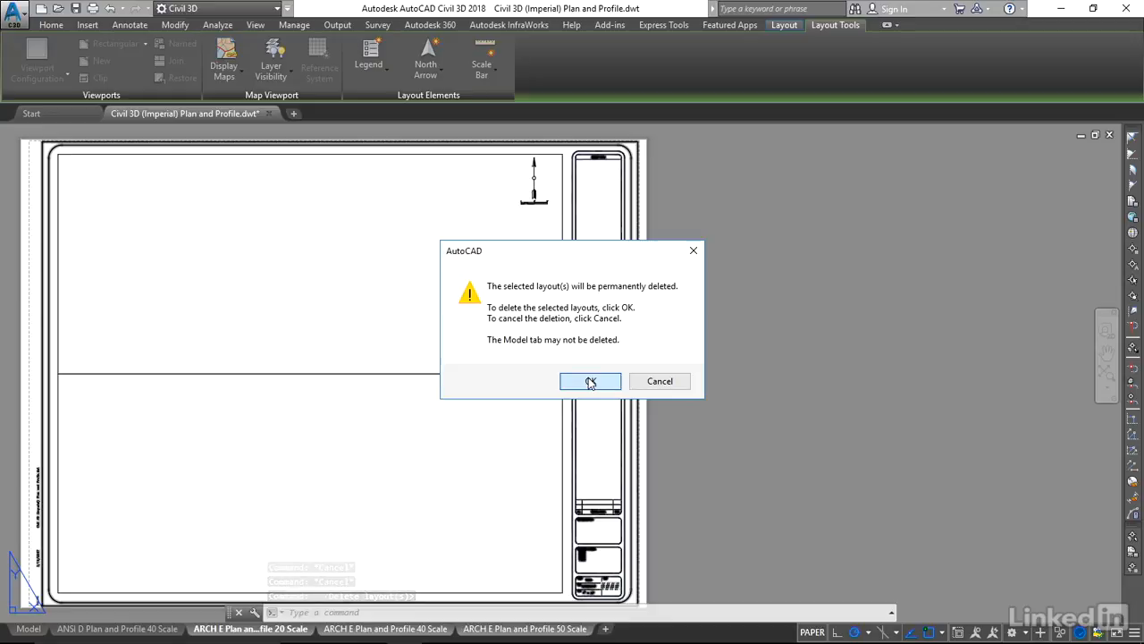
left_click(590, 381)
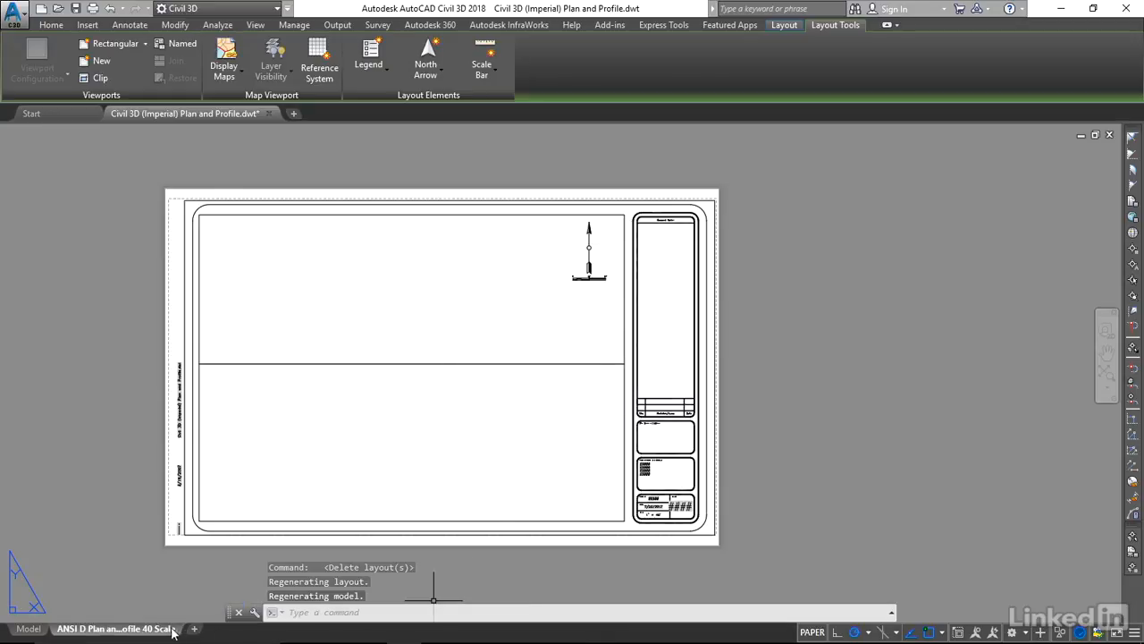
mouse_move(116, 629)
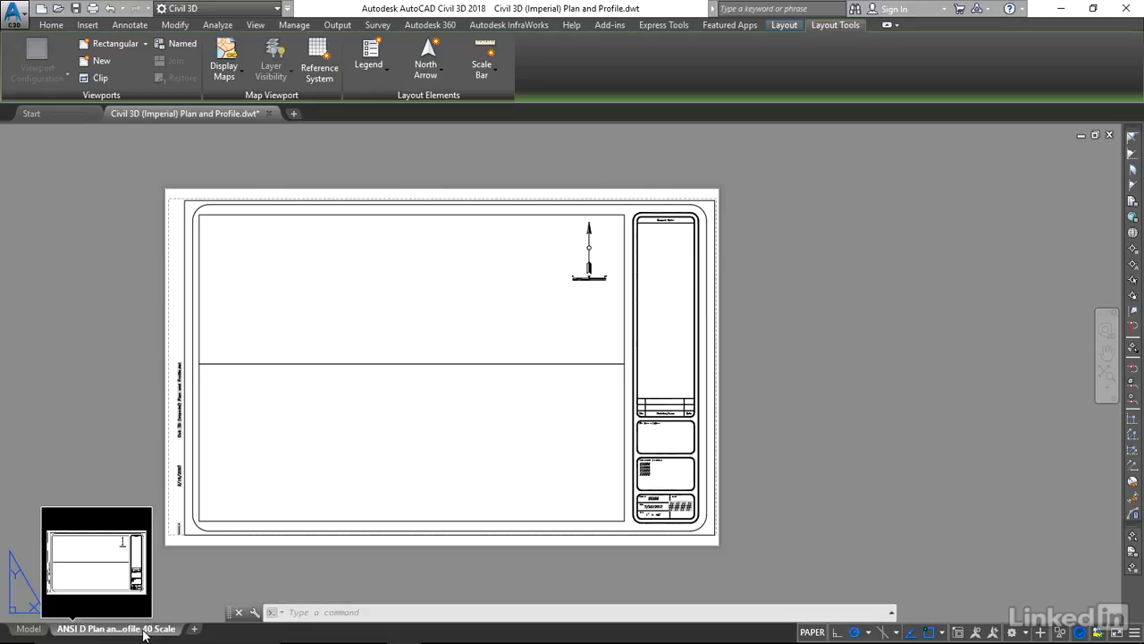
right_click(116, 629)
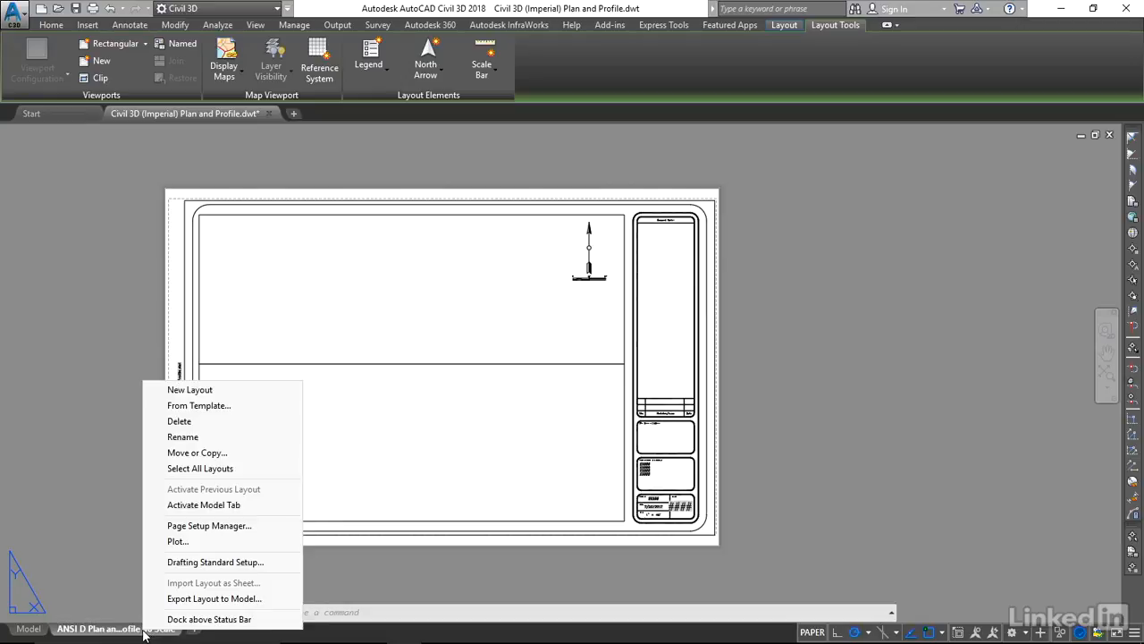
mouse_move(182, 436)
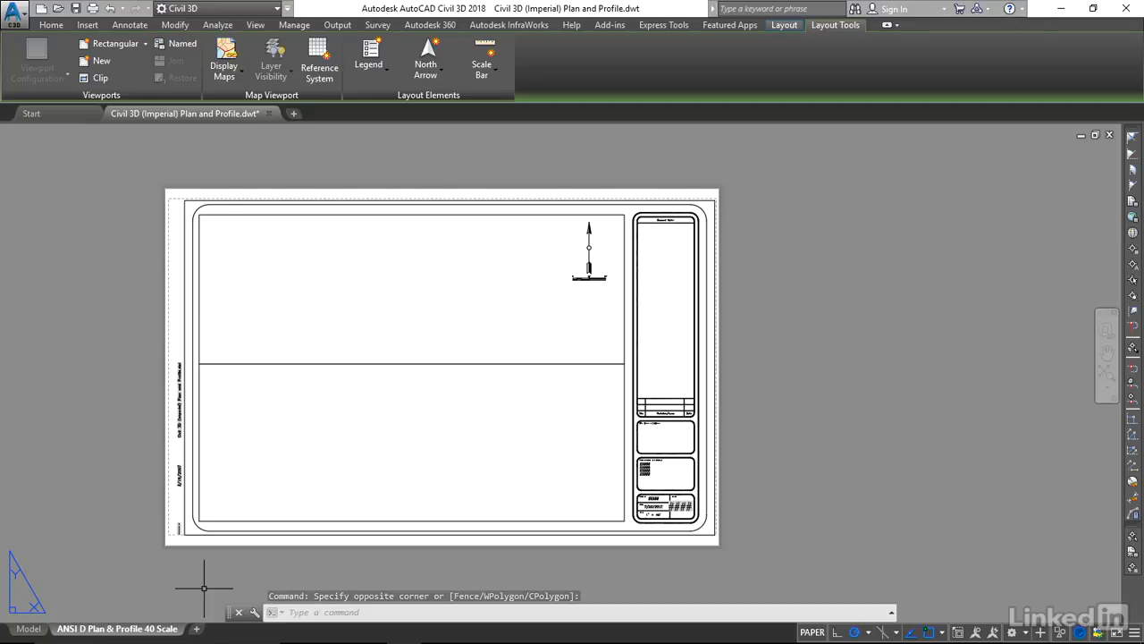
mouse_move(211, 583)
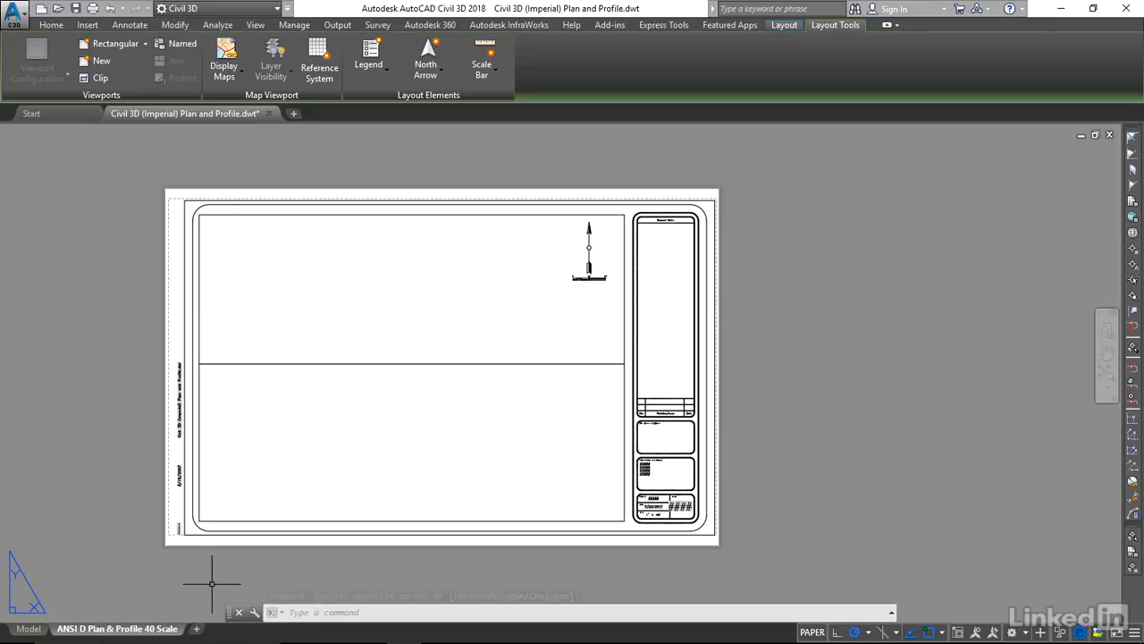
mouse_move(389, 576)
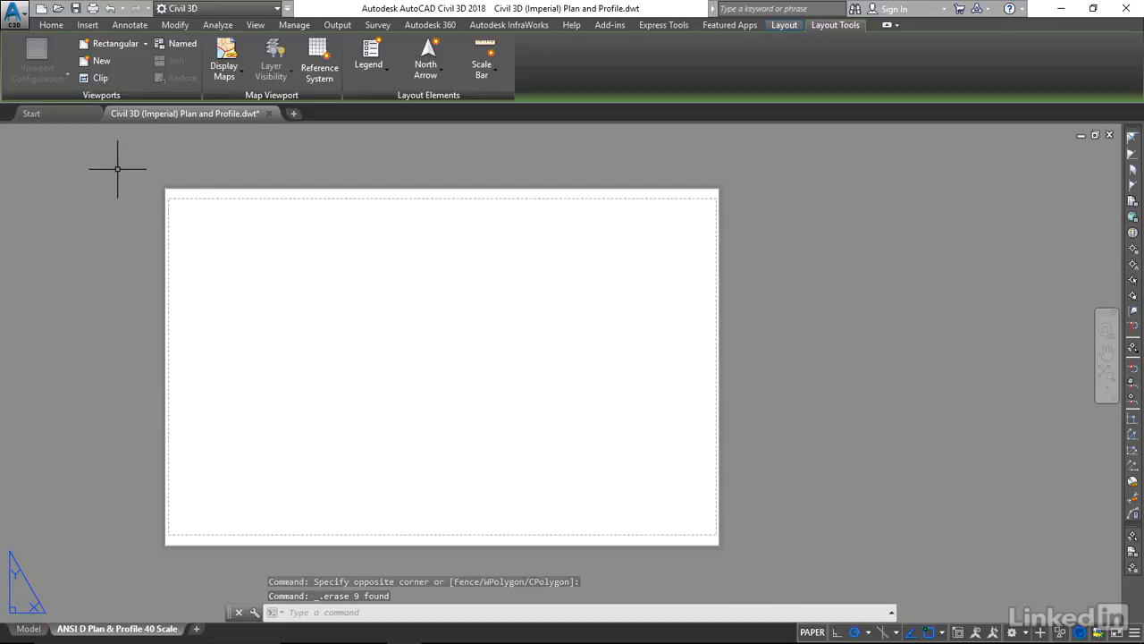
Step: Start Save As Drawing Template and browse to Exercise Files > 2018 > Chapter 1
left_click(14, 11)
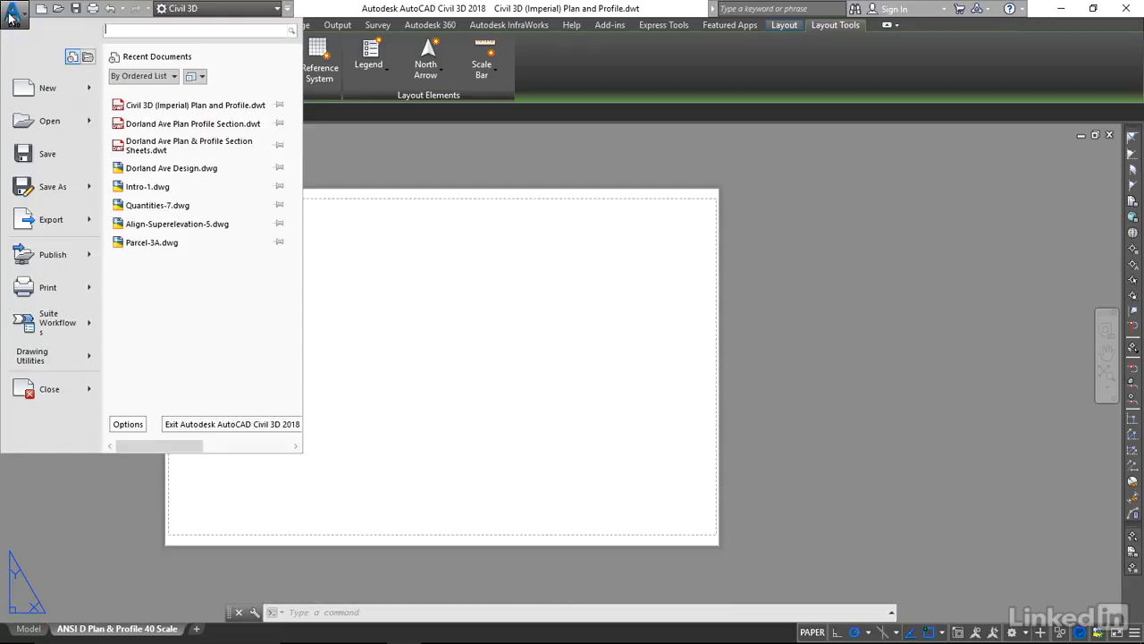
mouse_move(52, 186)
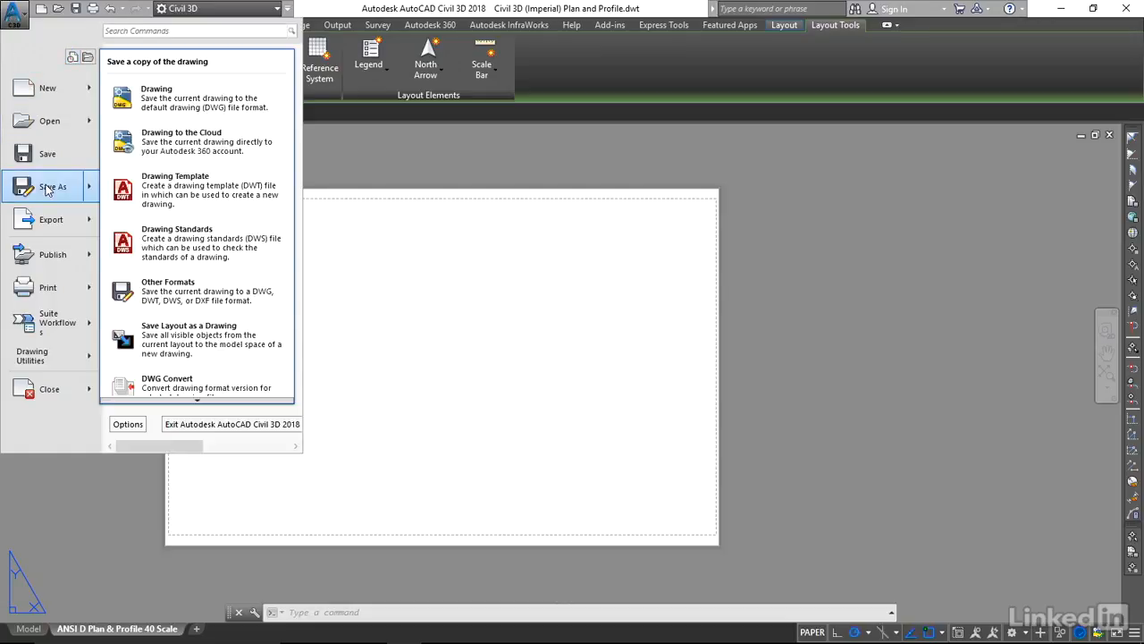
left_click(175, 189)
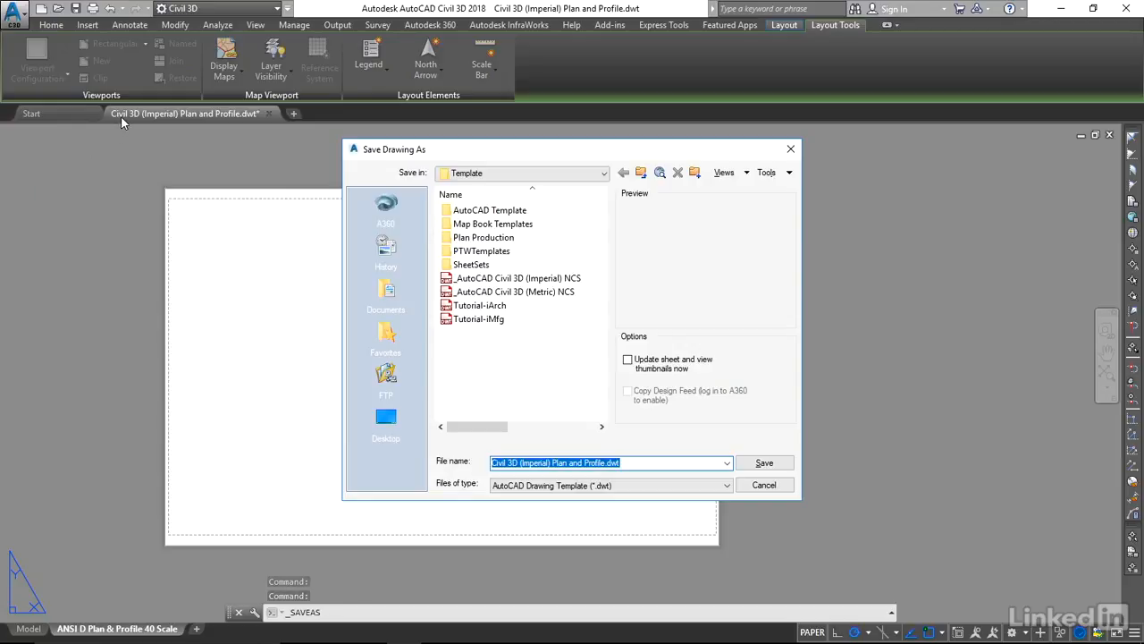
mouse_move(240, 129)
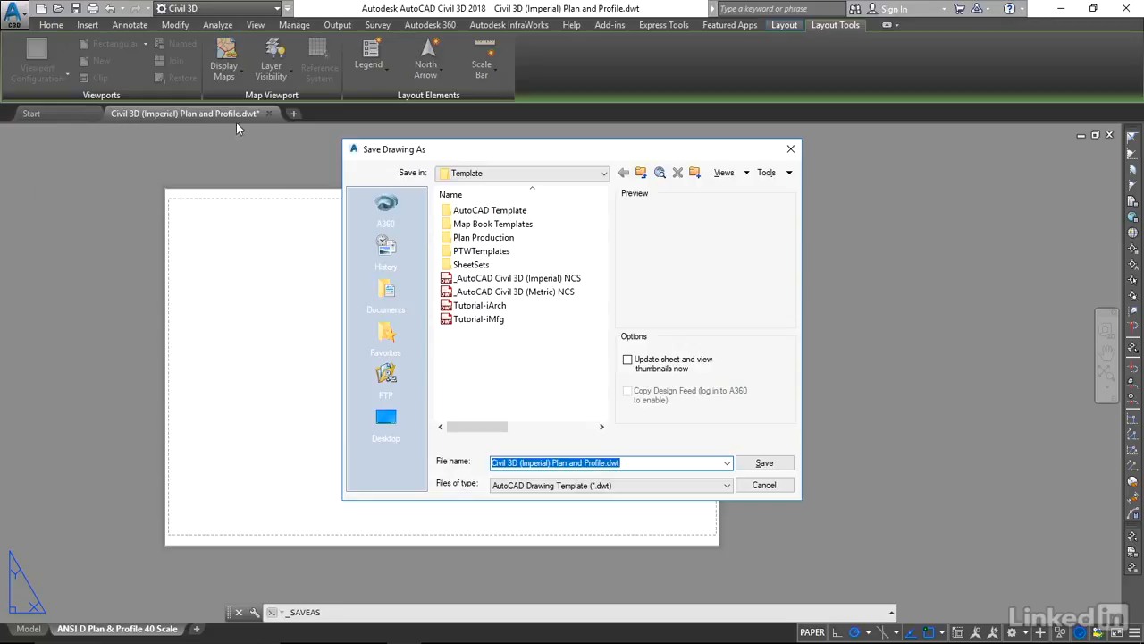
mouse_move(422, 282)
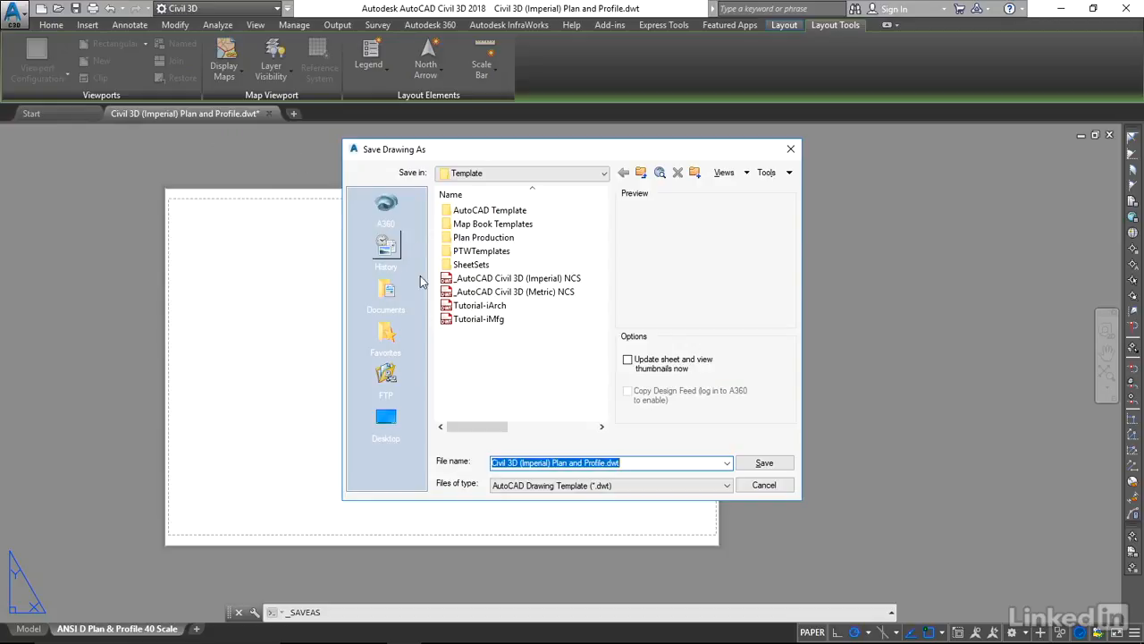
mouse_move(386, 414)
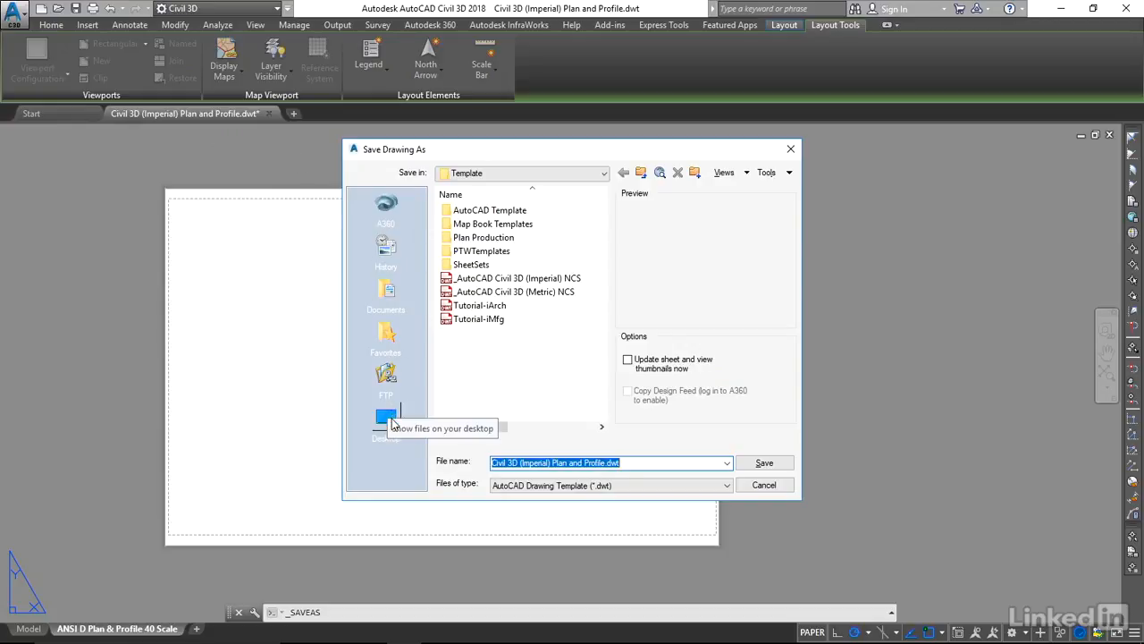
left_click(386, 420)
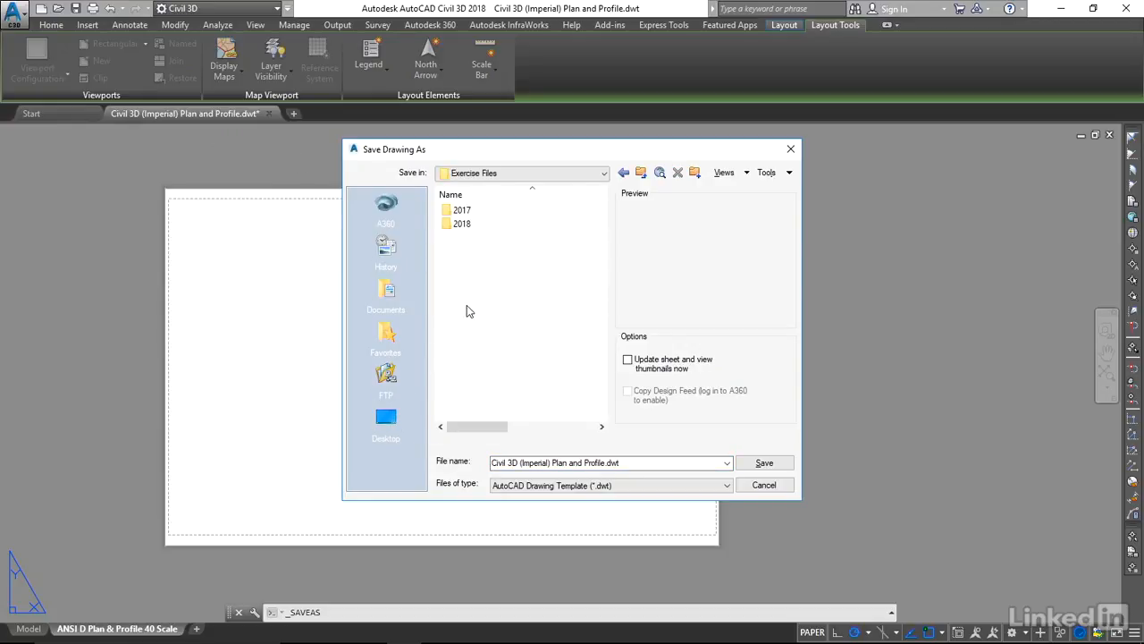
double_click(461, 224)
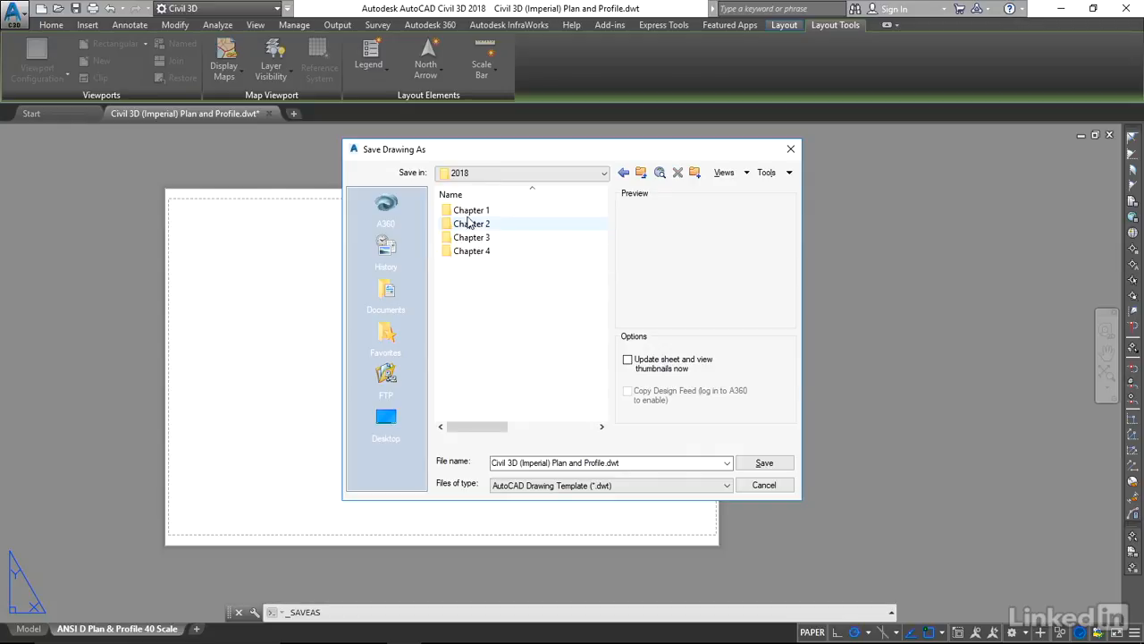
double_click(472, 209)
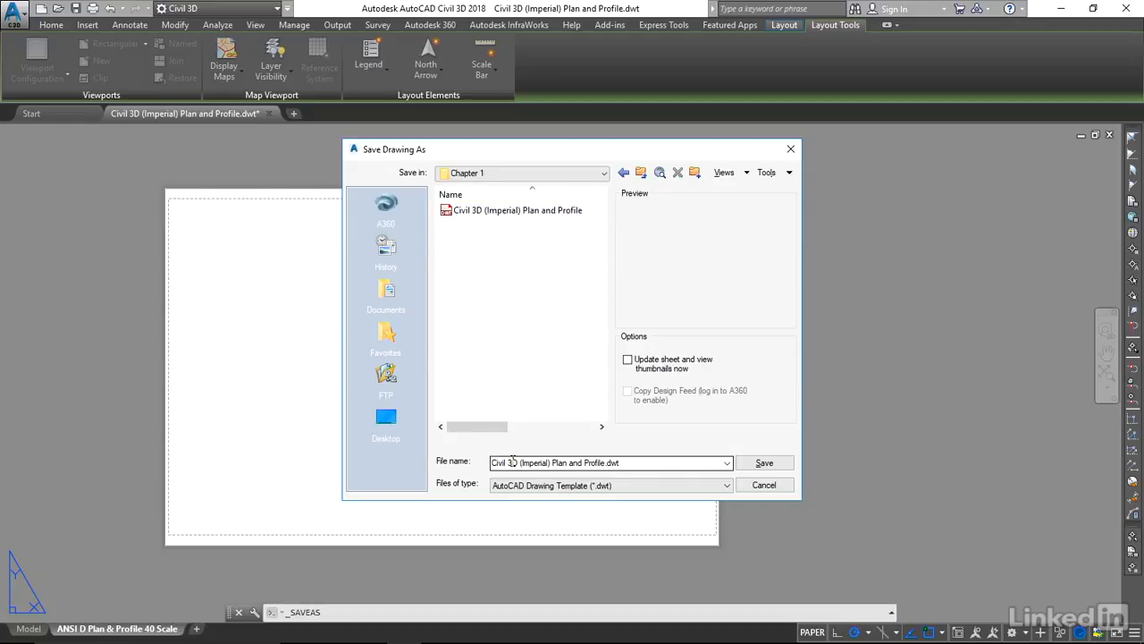
Step: Replace the file name with 'Dorland Ave Plan Profile Section'
triple_click(611, 462)
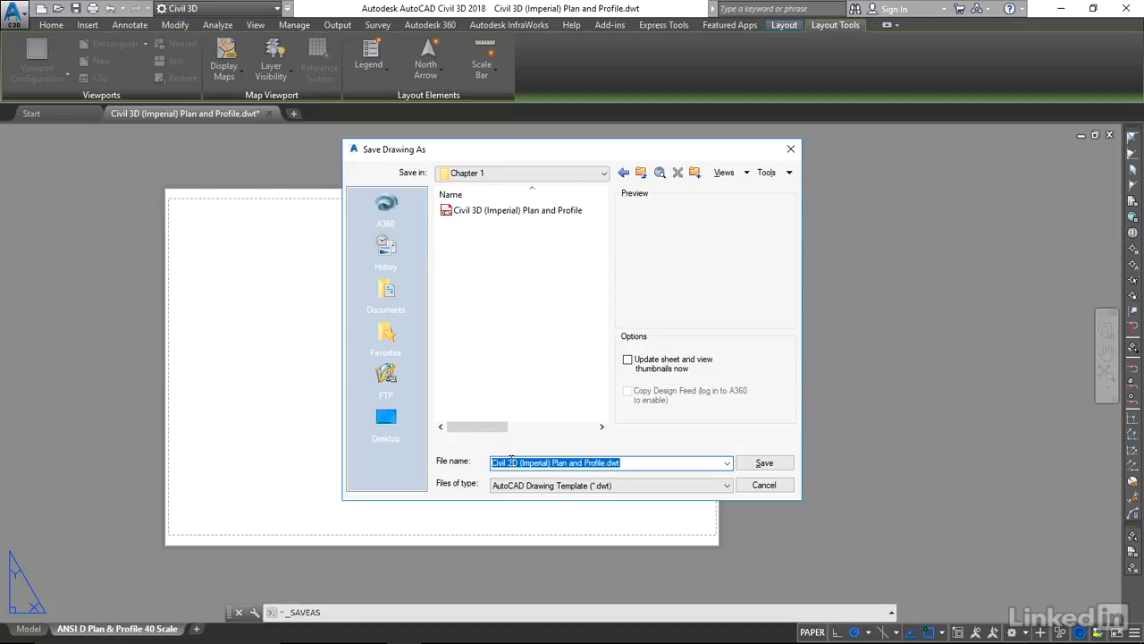
type("Don")
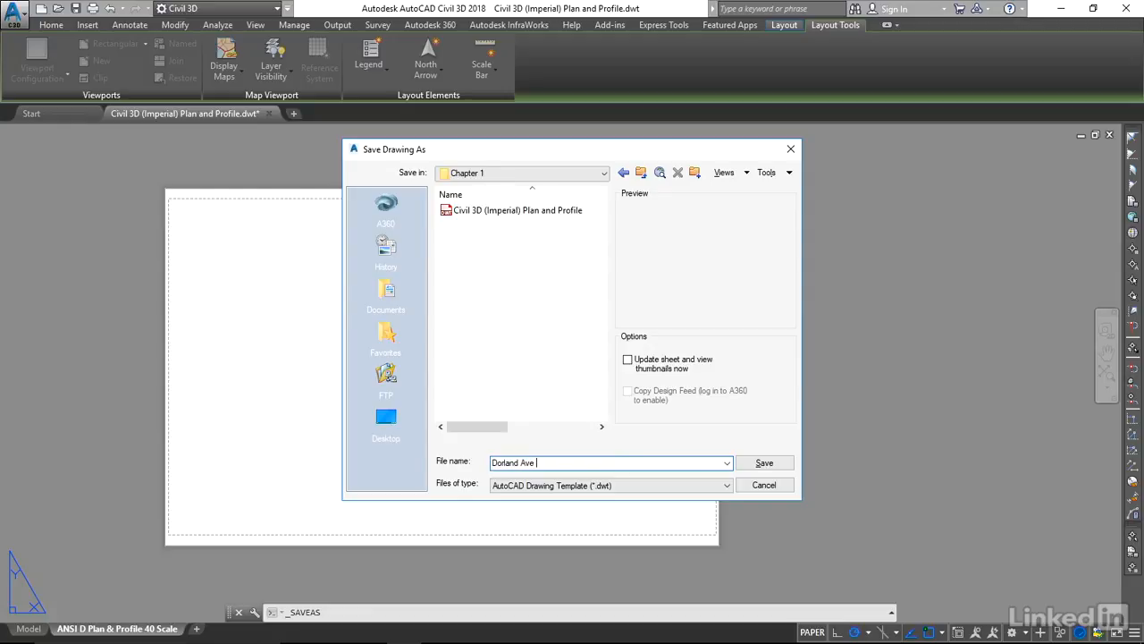
type("Plan")
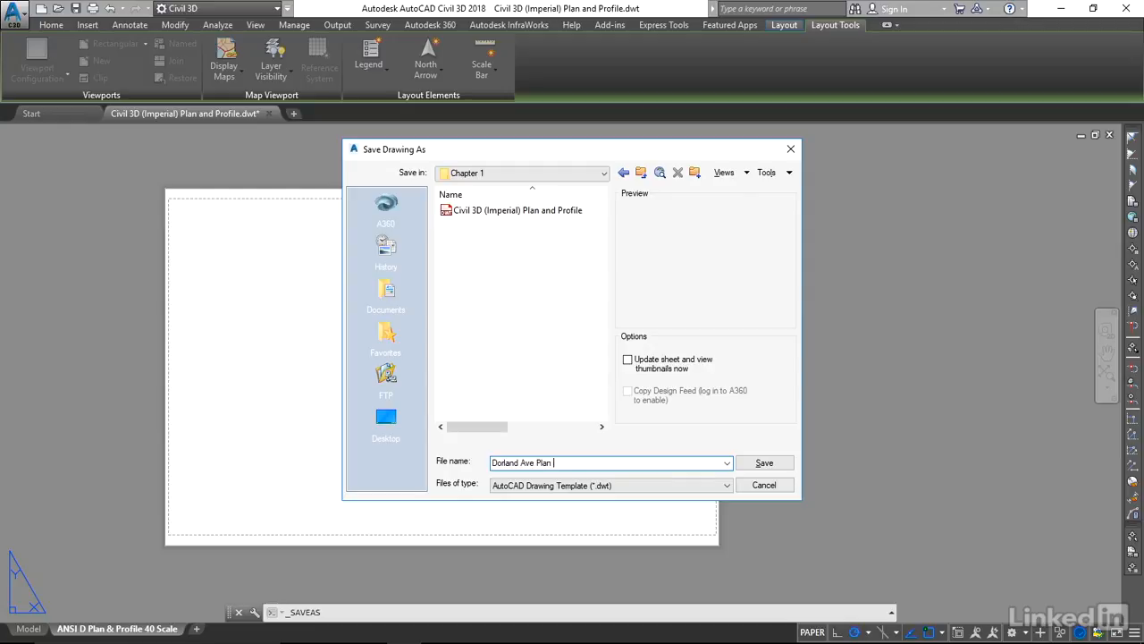
type("Profile Se")
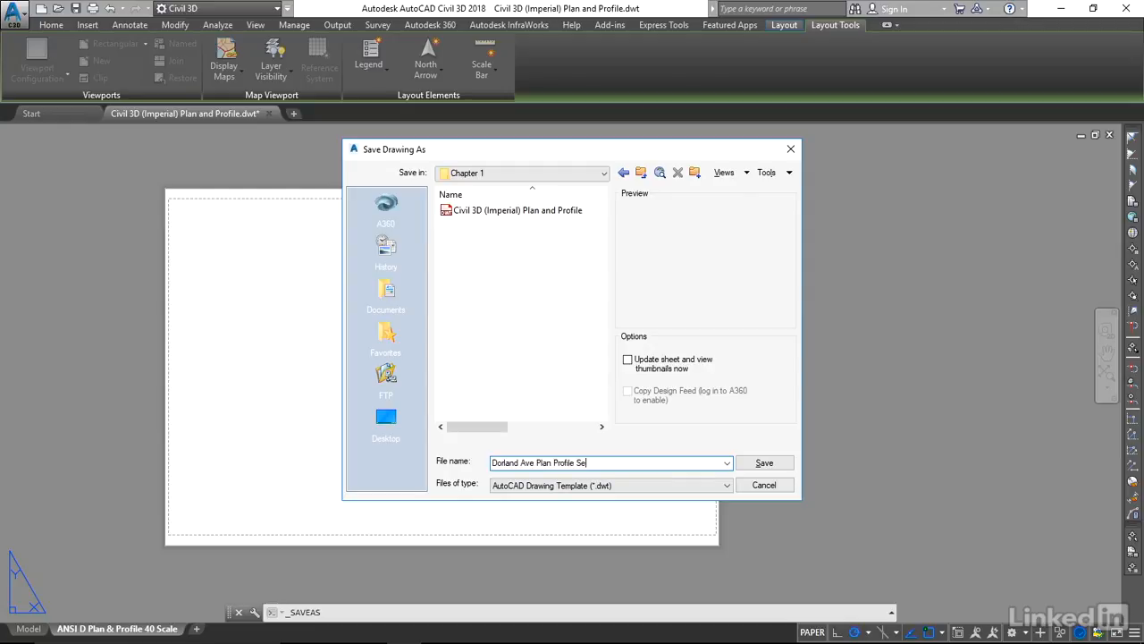
type("ction")
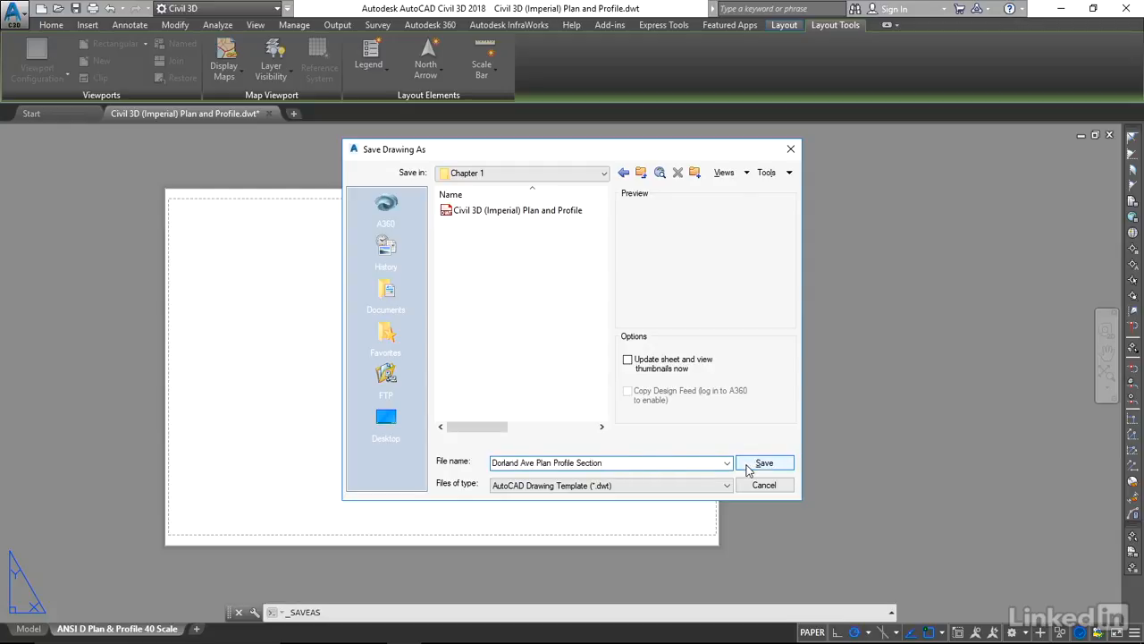
Step: Save the template, rewriting its description for Dorland Ave plan, profile and section sheets at 40 scale
left_click(765, 461)
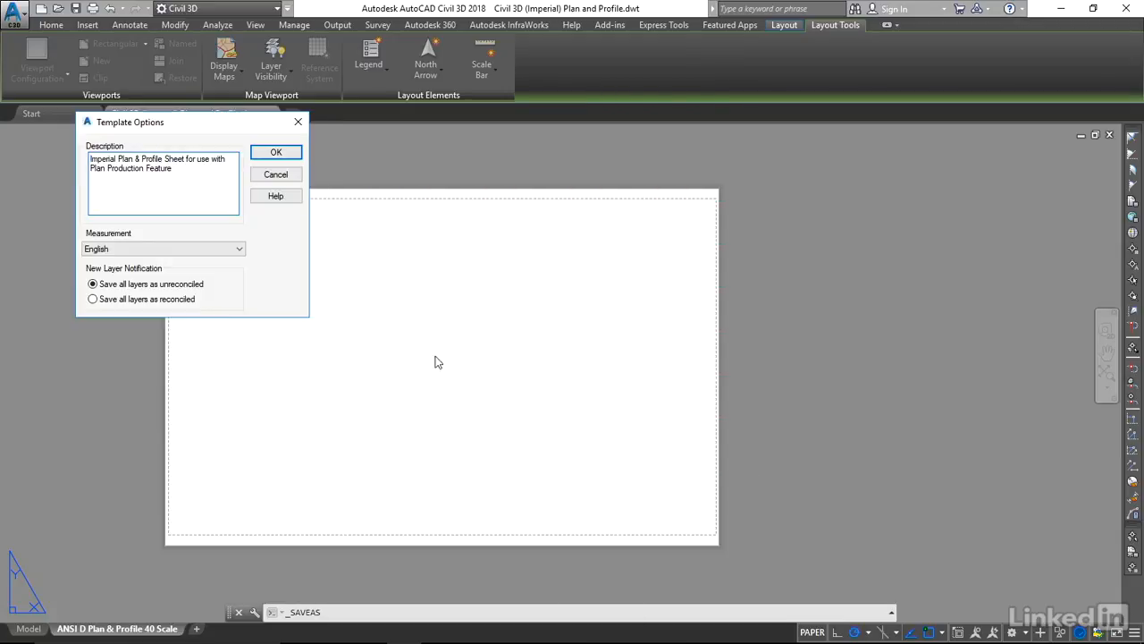
mouse_move(202, 179)
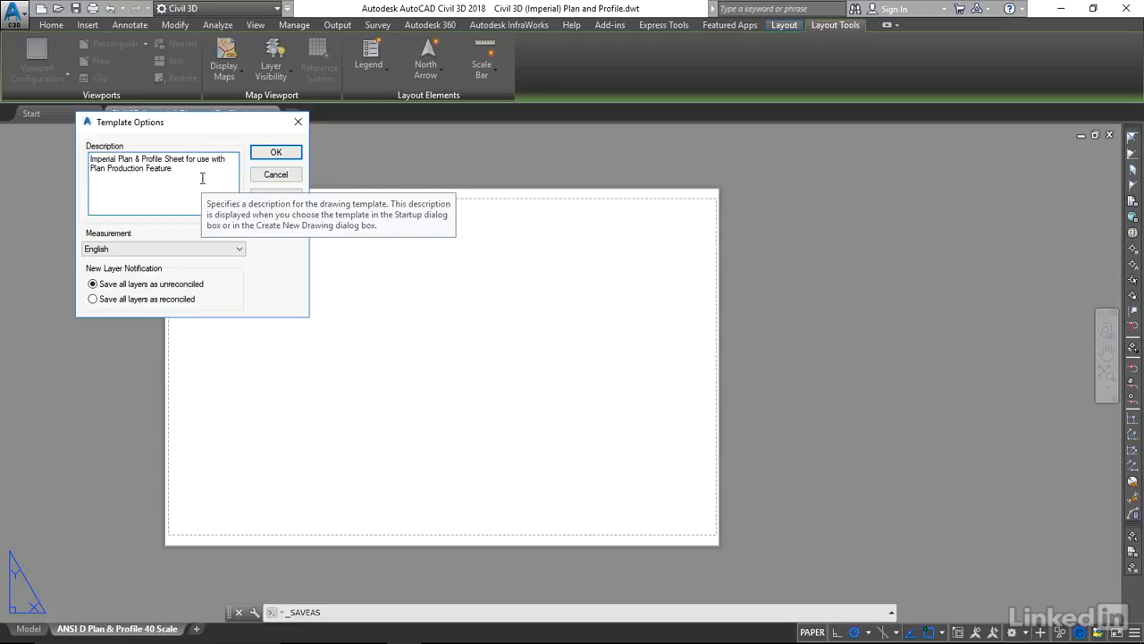
triple_click(161, 162)
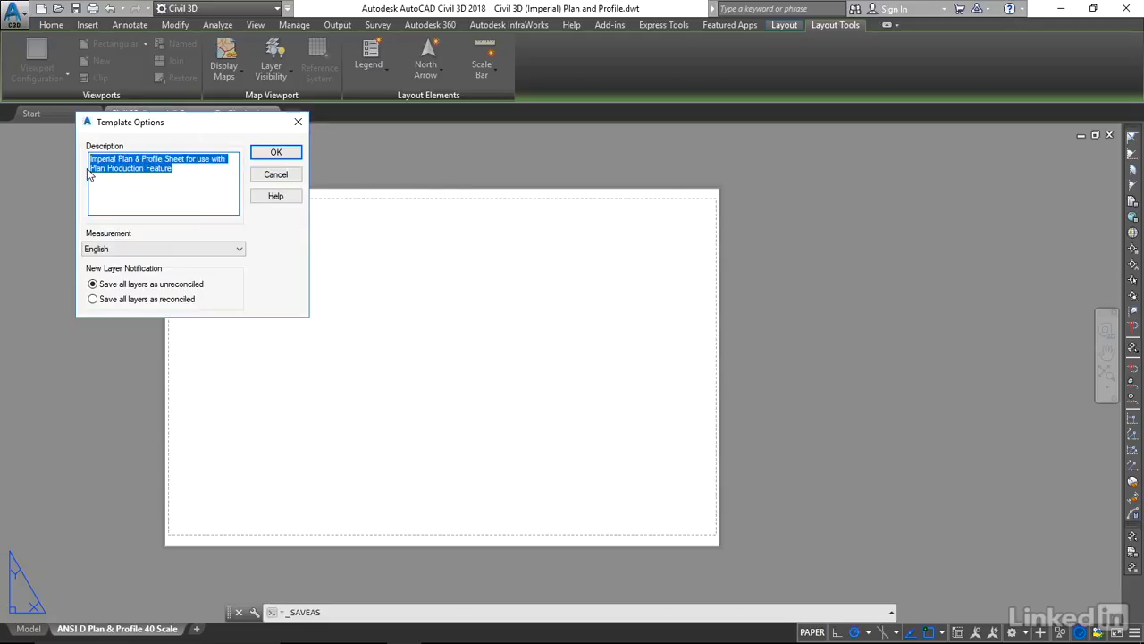
type("Dorland")
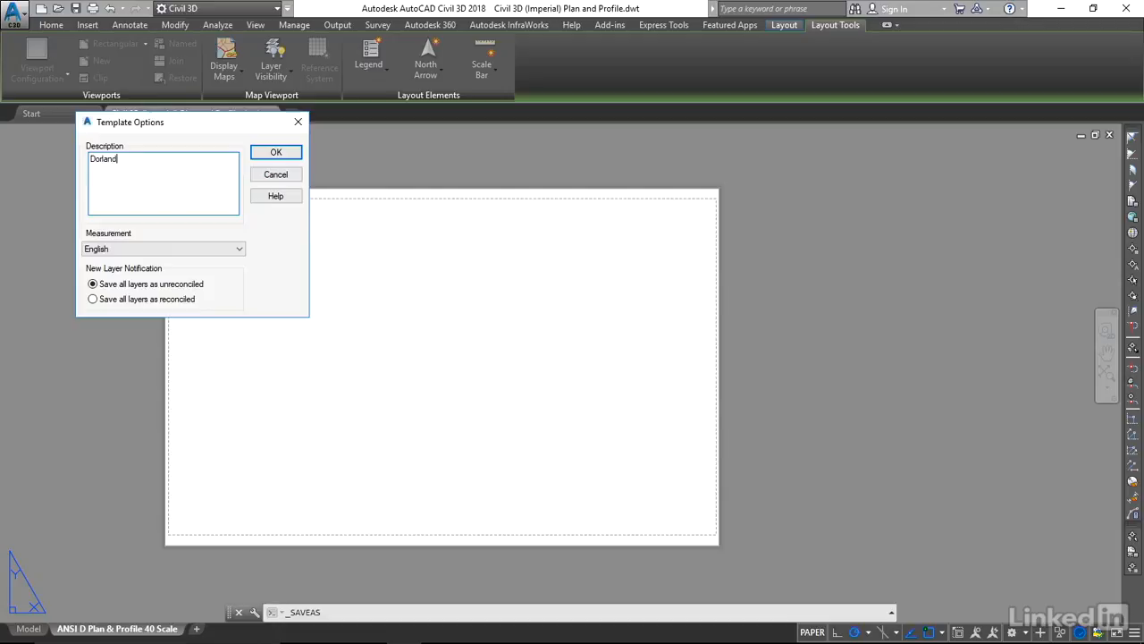
type("Ave Pl")
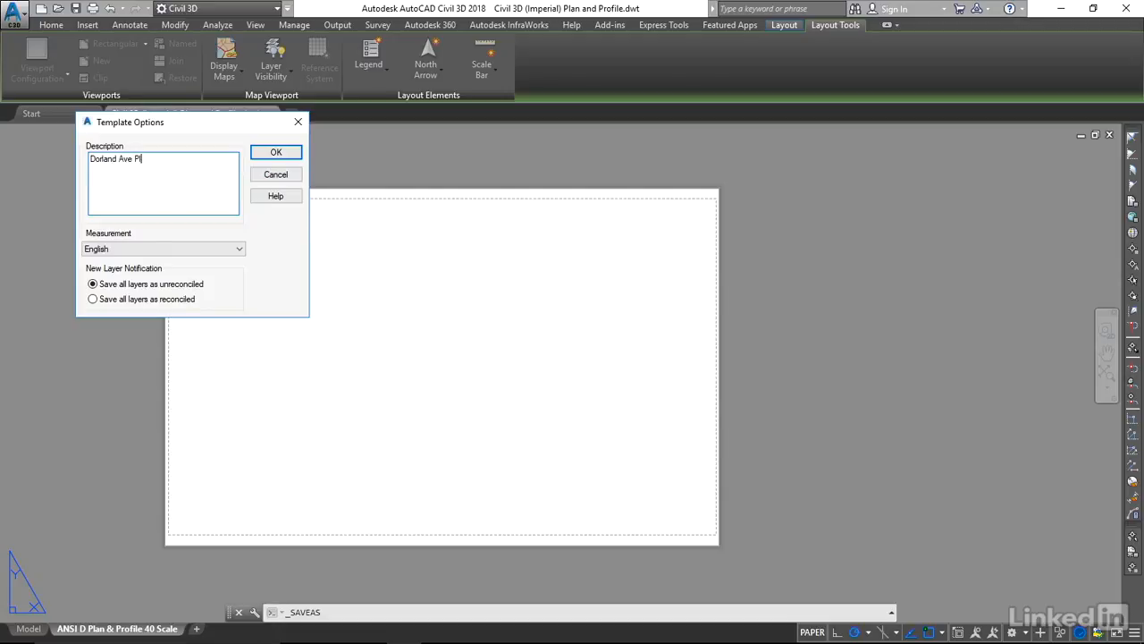
type("an, PRo")
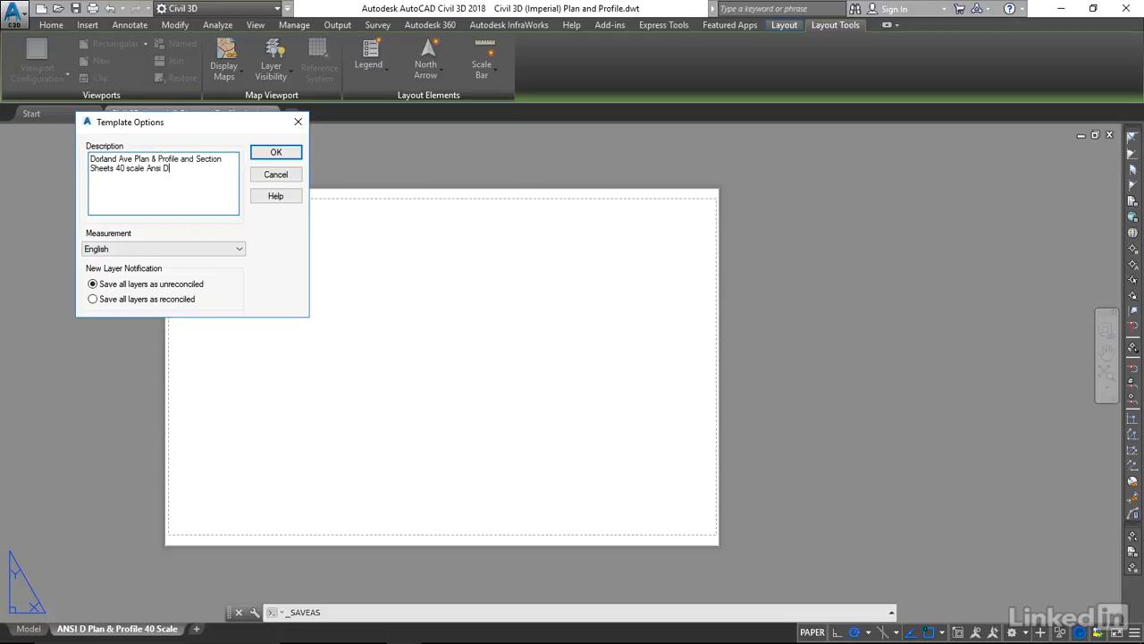
left_click(275, 150)
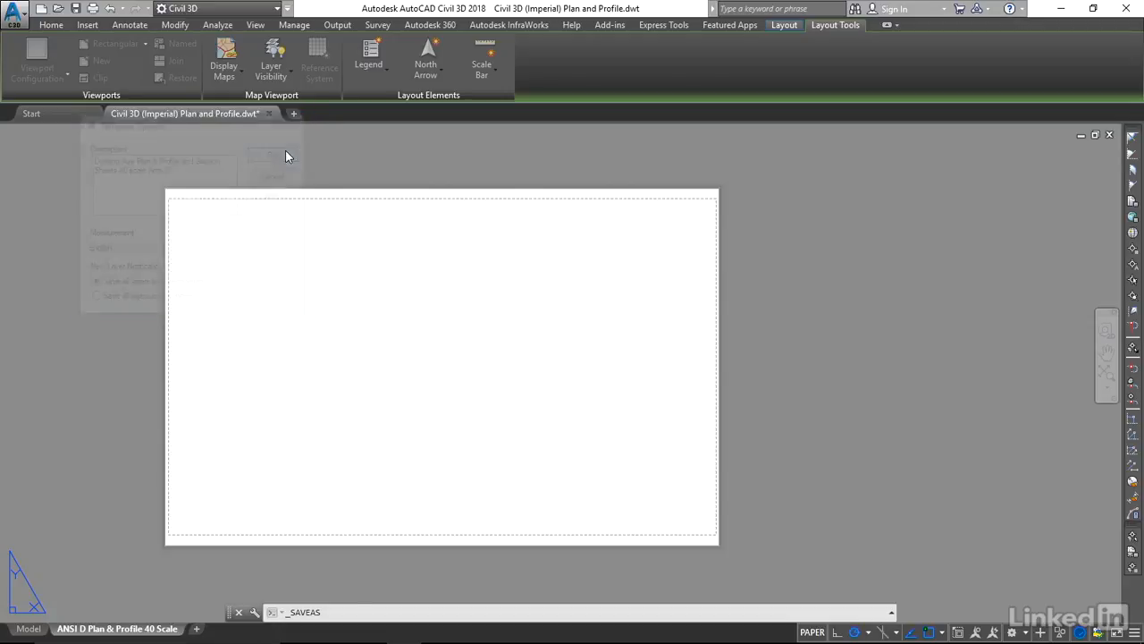